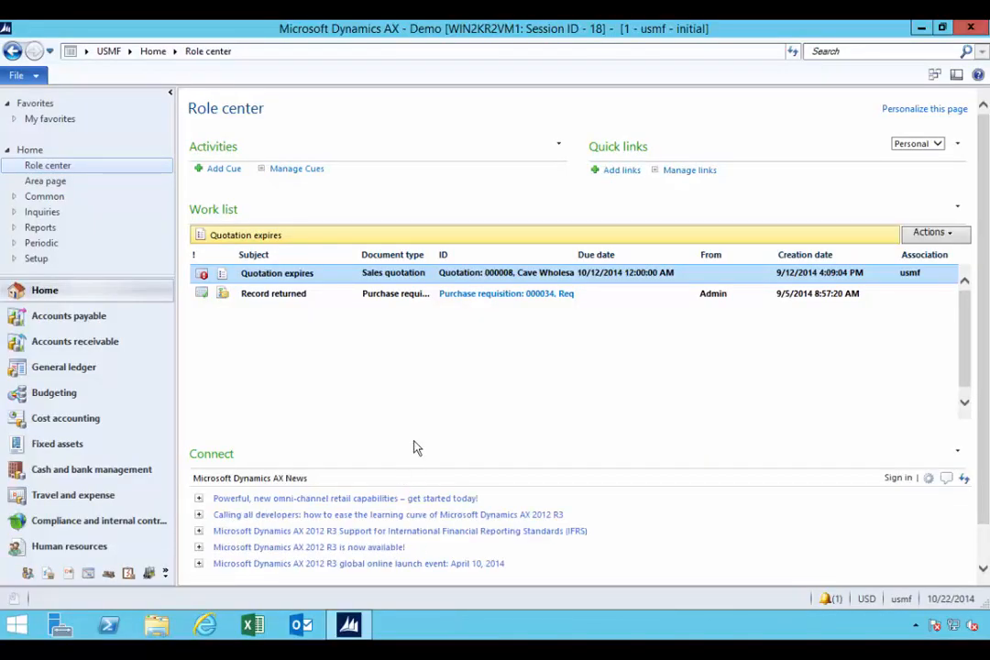
pyautogui.moveTo(297, 420)
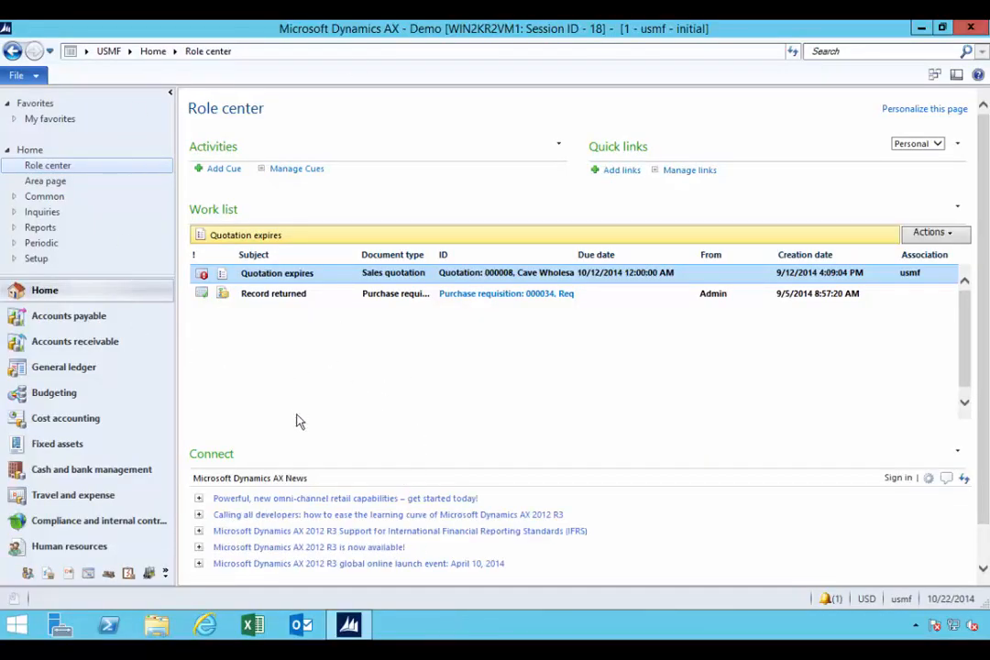
# Switch from the Dynamics AX client to the web browser showing Bing
pyautogui.click(205, 623)
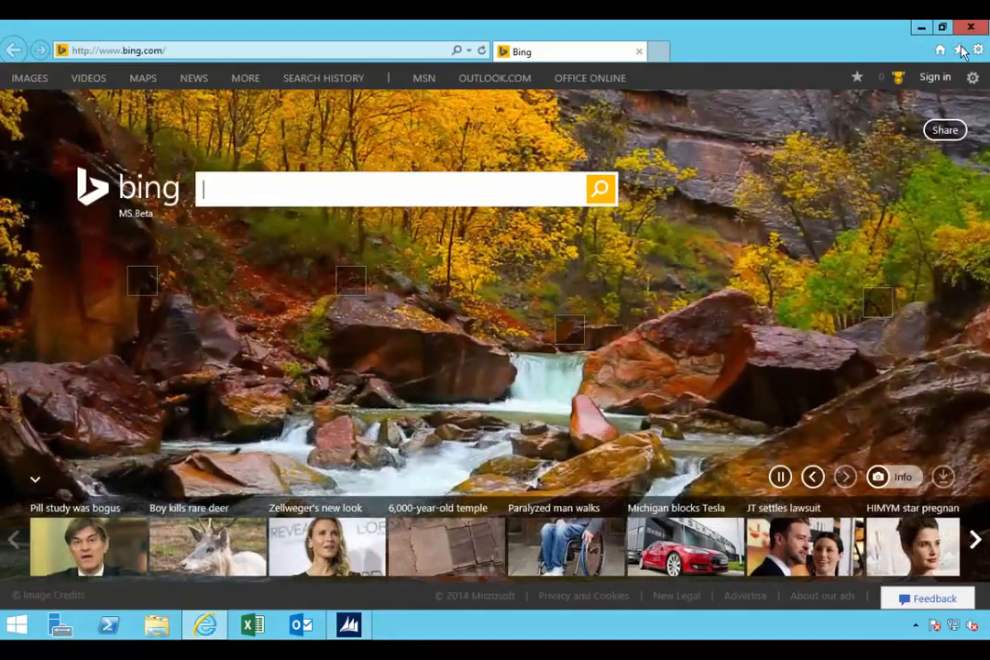
# Load the RD Web Access sign-in page from the saved favorites, credentials prefilled
pyautogui.click(956, 50)
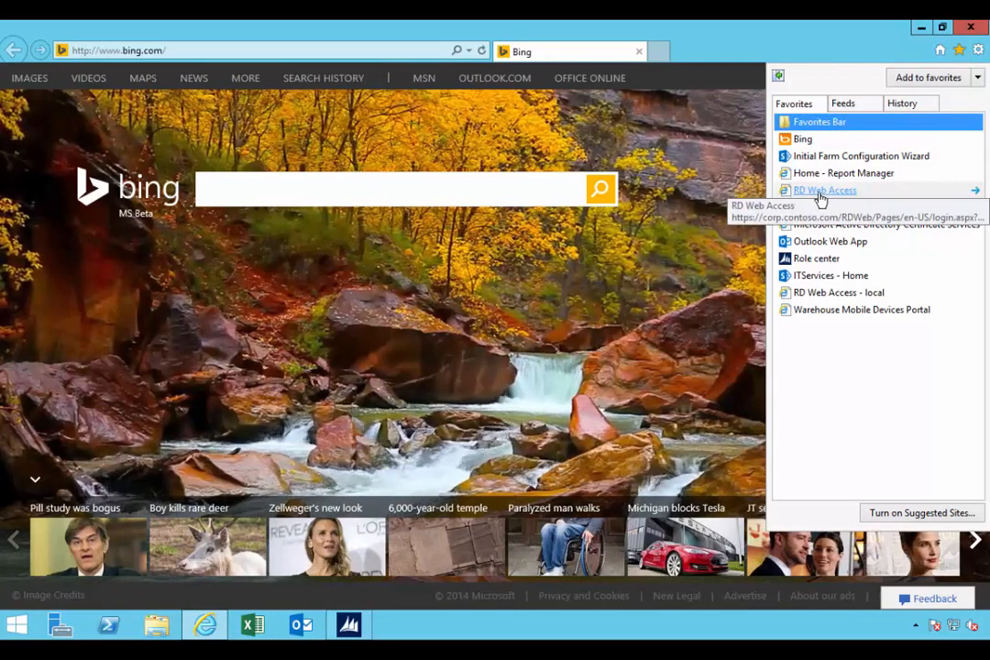
pyautogui.click(824, 188)
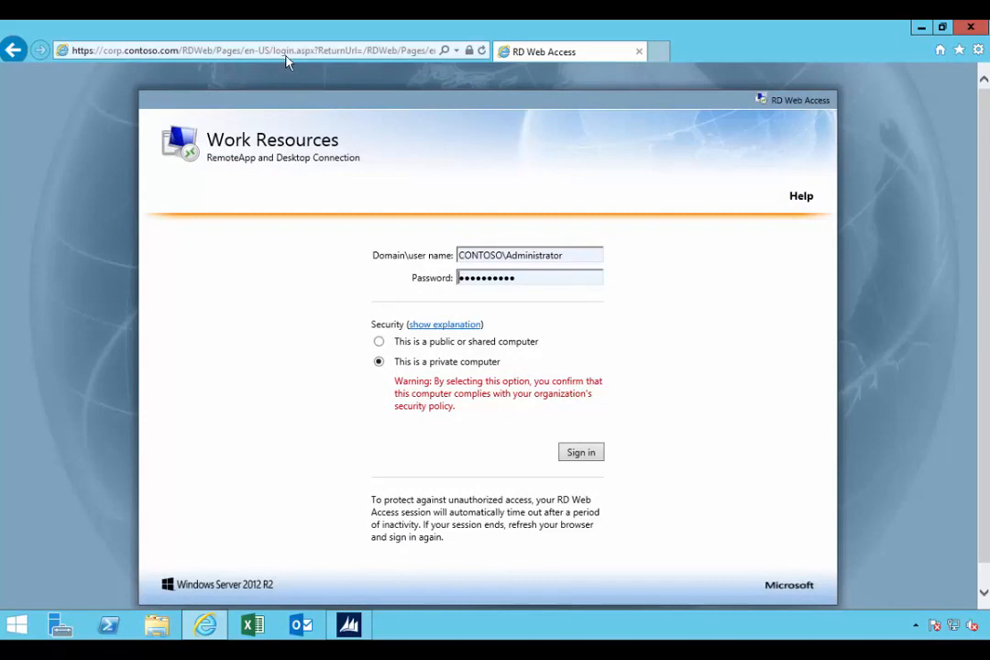
# Sign in to RD Web Access and launch Excel 2013 from RemoteApp and Desktops
pyautogui.click(579, 450)
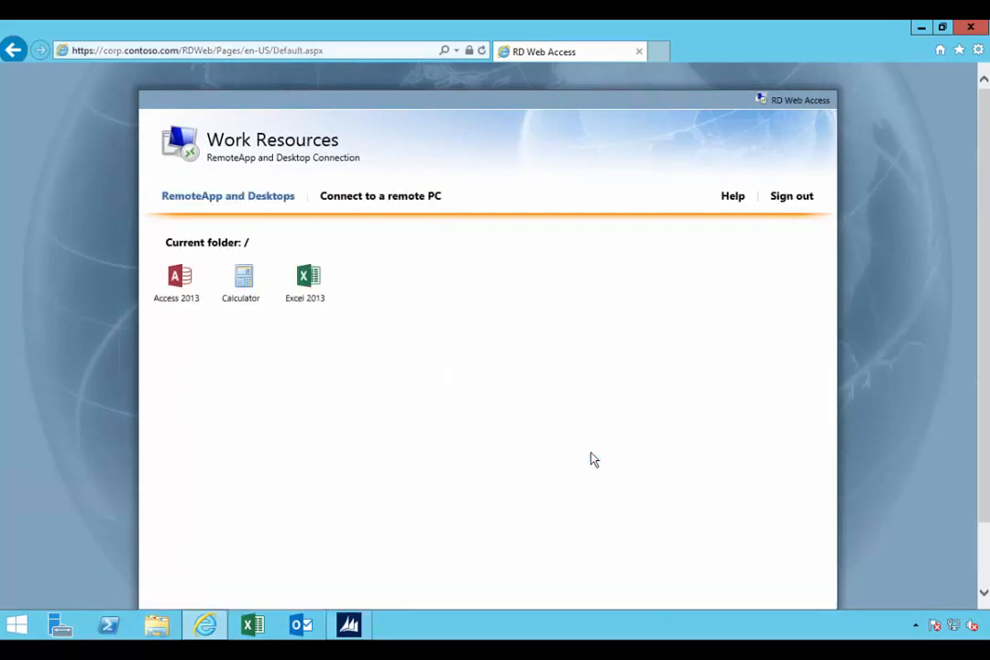
pyautogui.moveTo(383, 282)
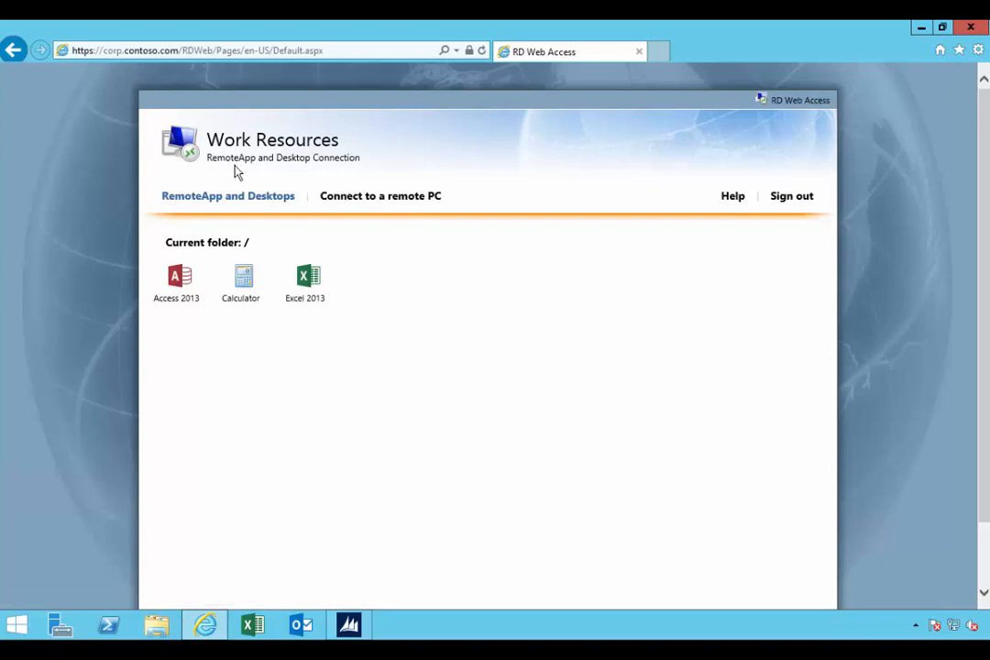
pyautogui.moveTo(319, 147)
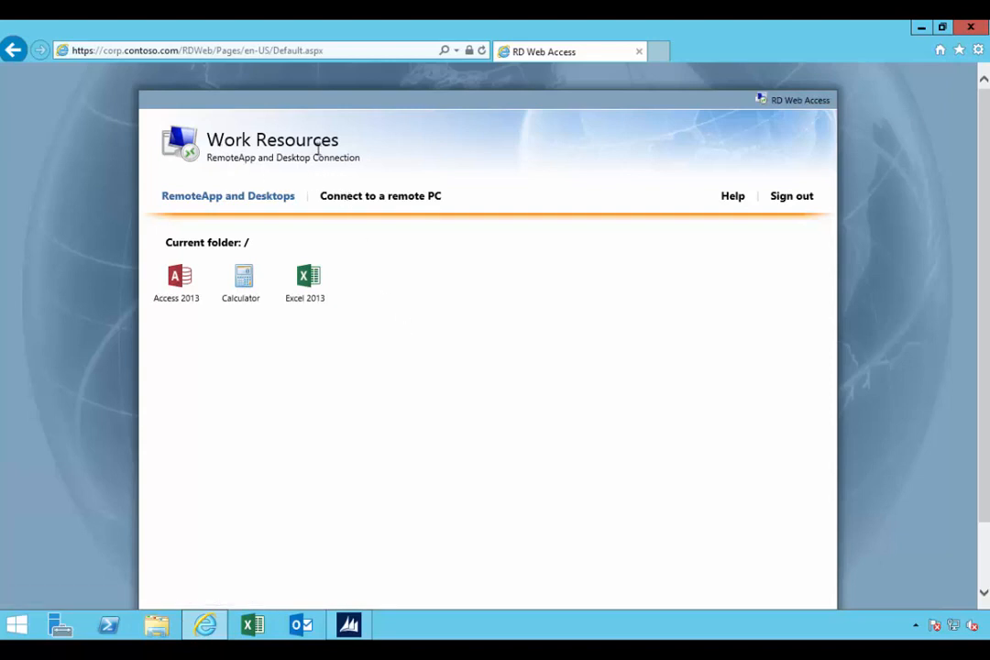
pyautogui.moveTo(313, 121)
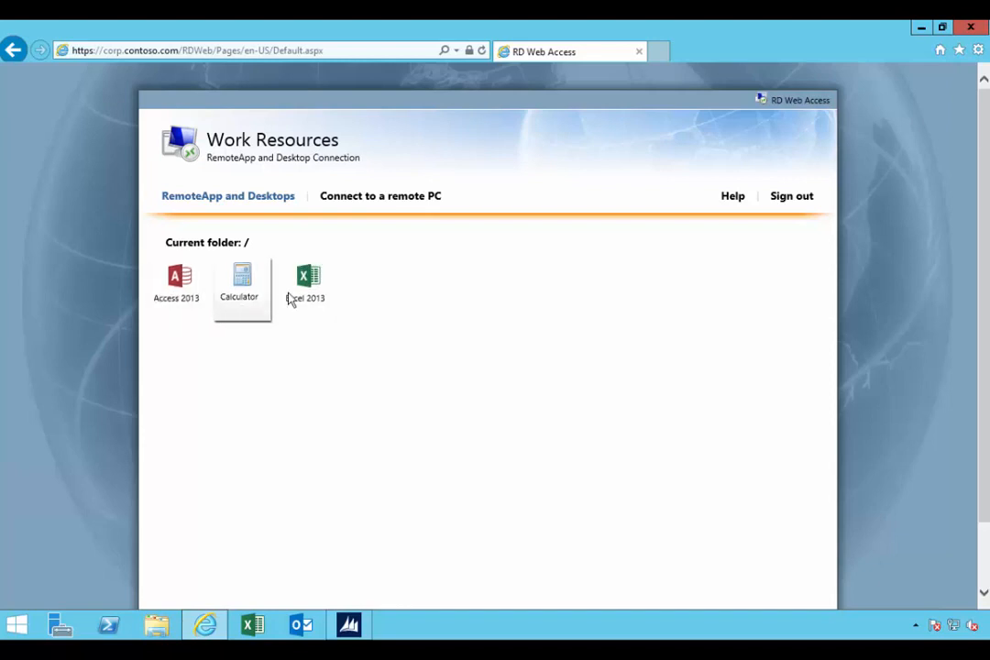
pyautogui.doubleClick(304, 285)
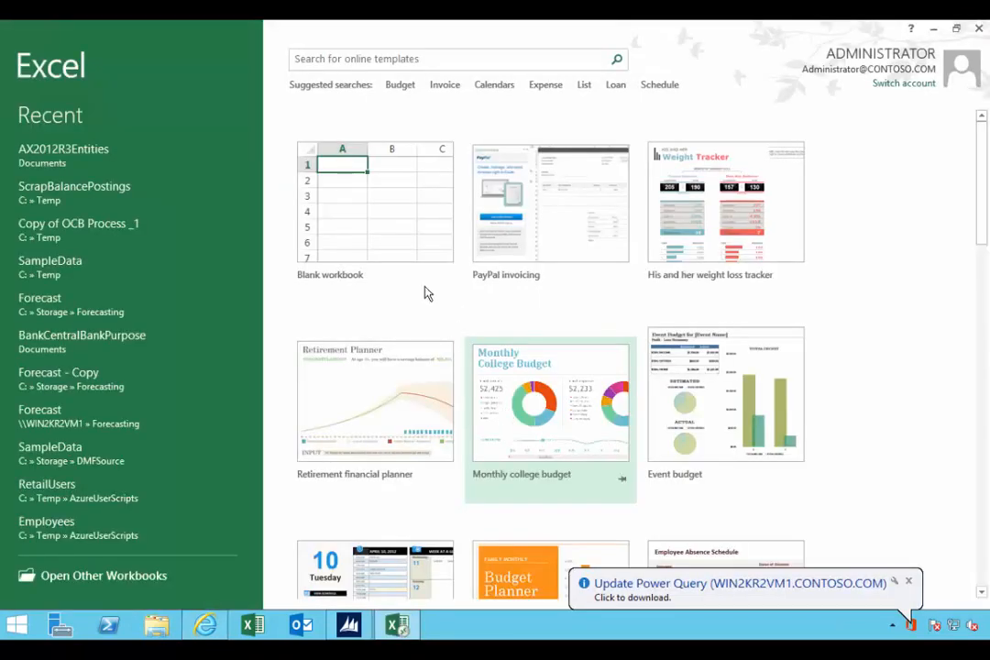
# Create a blank Excel workbook, then bring Server Manager's dashboard to the front
pyautogui.click(341, 201)
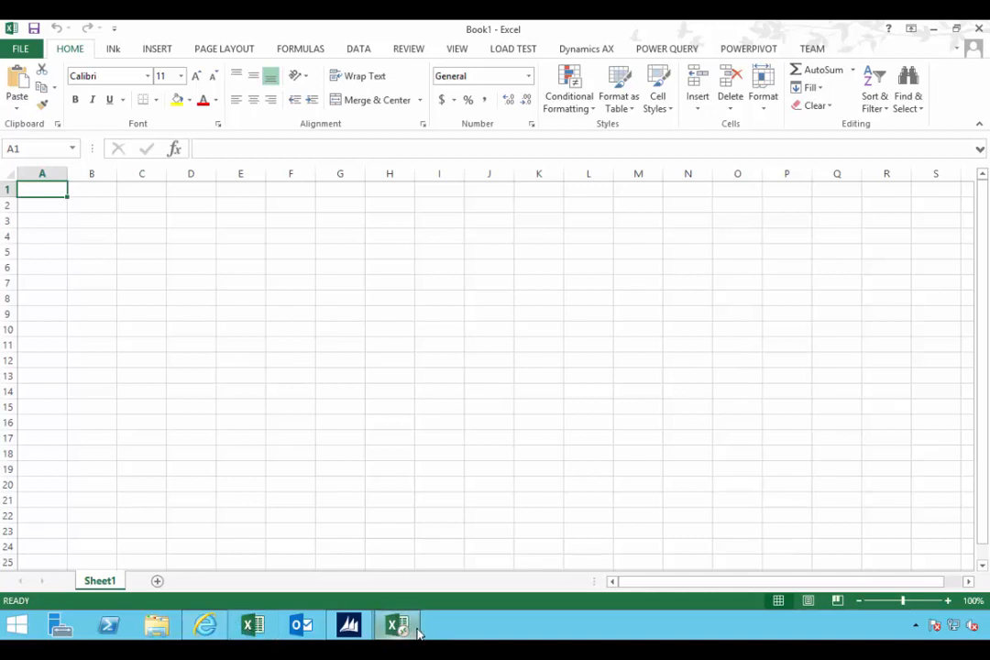
pyautogui.moveTo(586, 82)
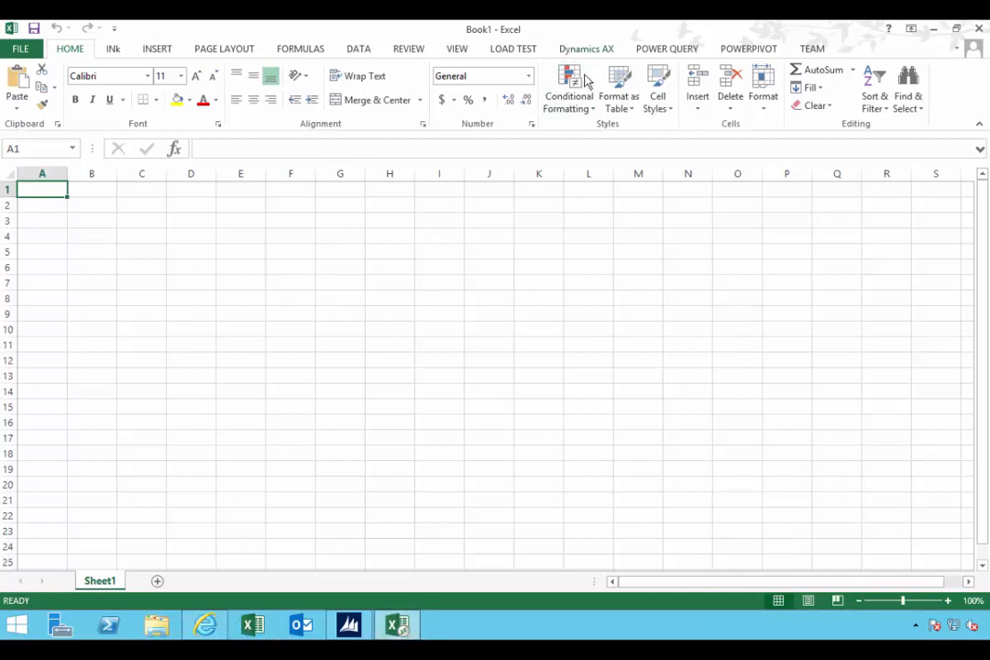
pyautogui.moveTo(499, 304)
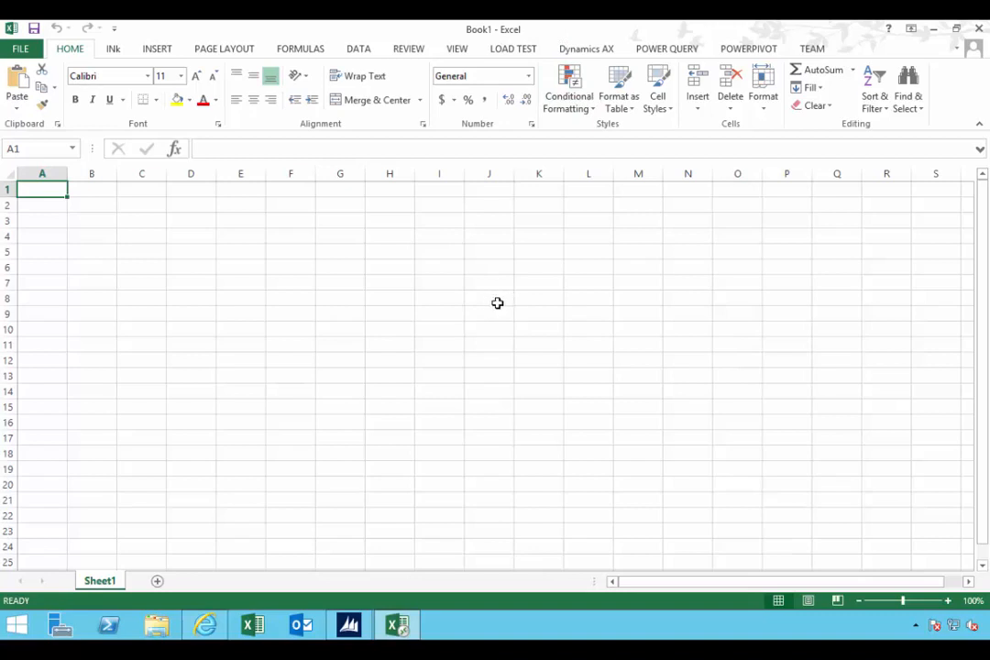
pyautogui.moveTo(625, 308)
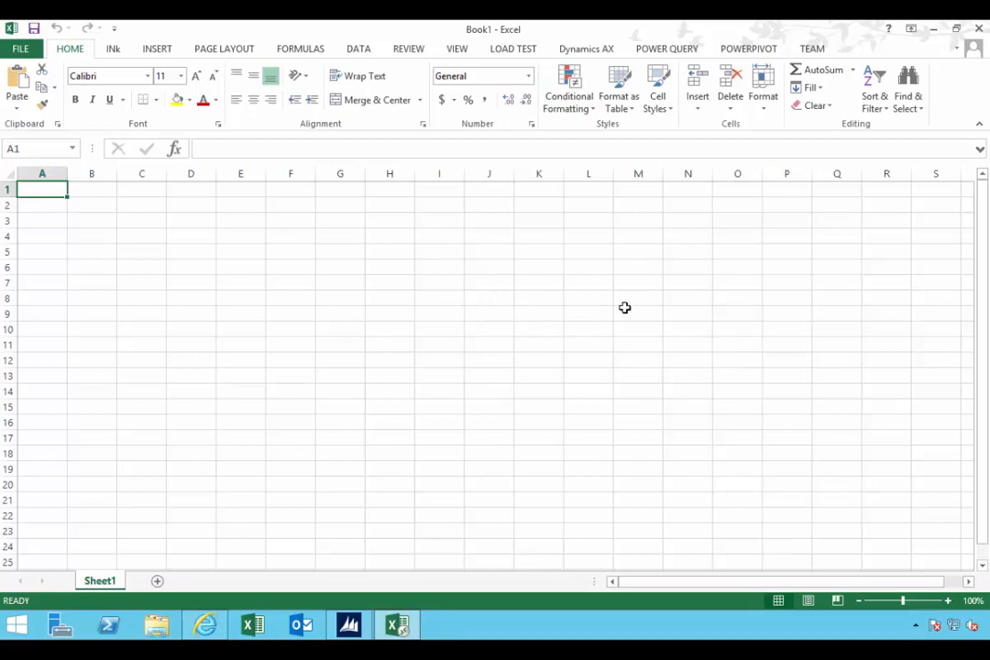
pyautogui.moveTo(599, 344)
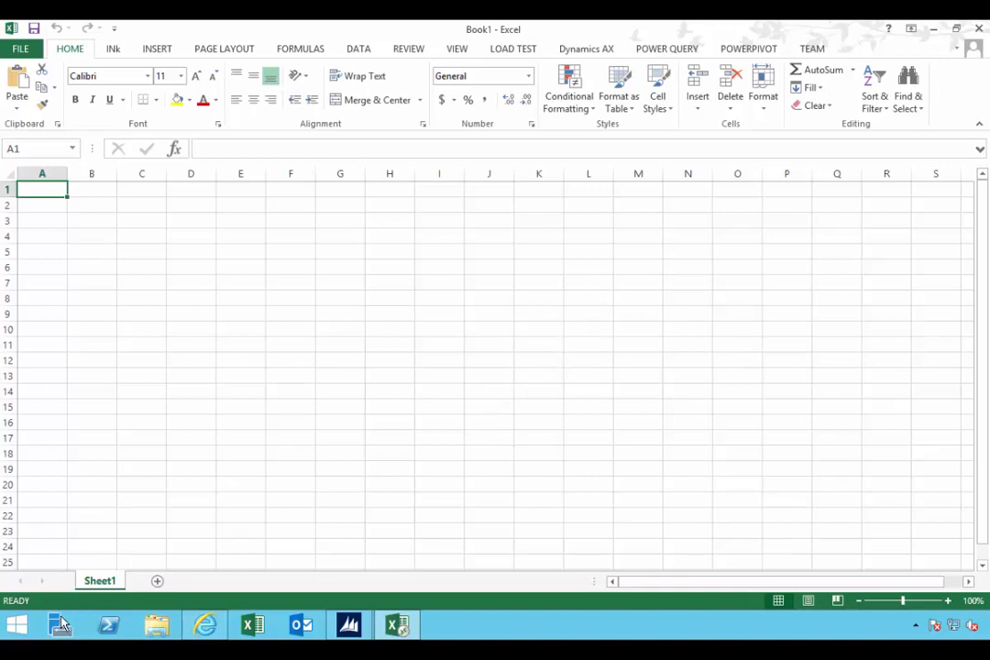
pyautogui.click(59, 623)
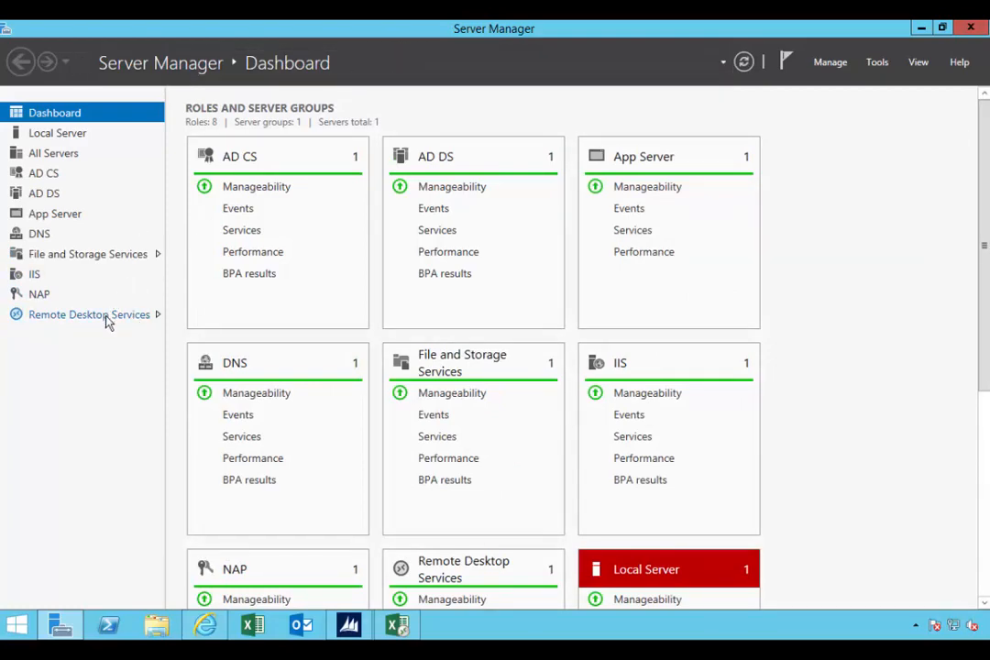
# Navigate Remote Desktop Services to the Session Collection page
pyautogui.click(88, 314)
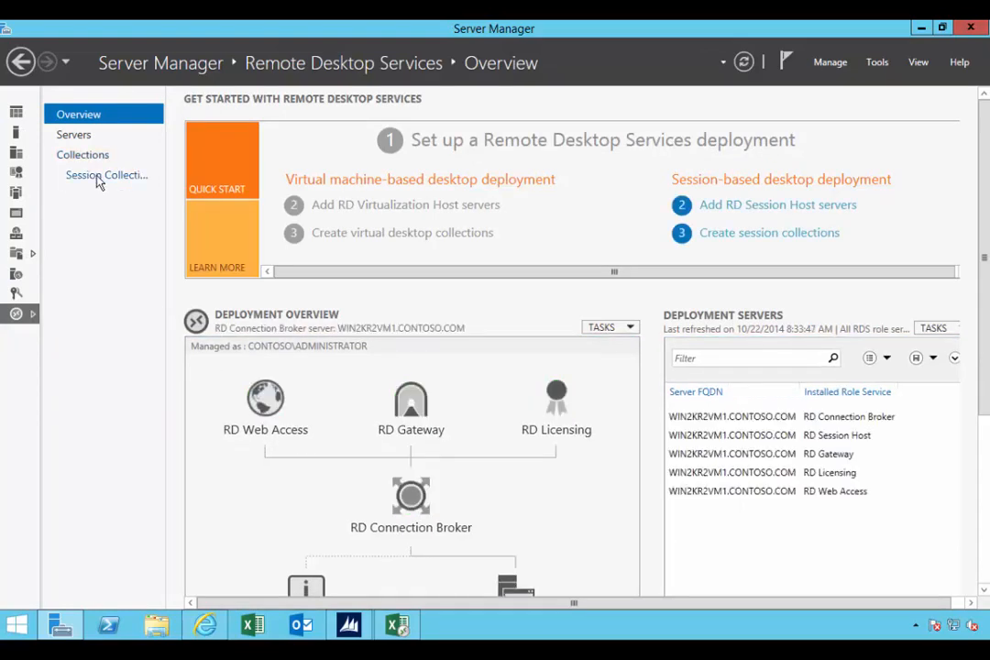
pyautogui.moveTo(191, 75)
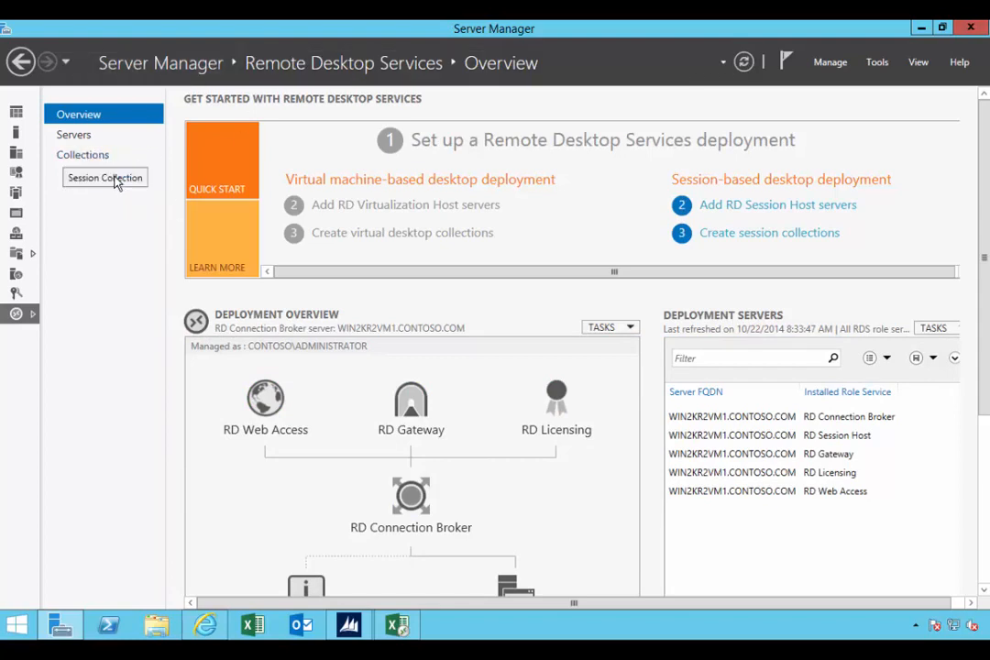
pyautogui.click(105, 176)
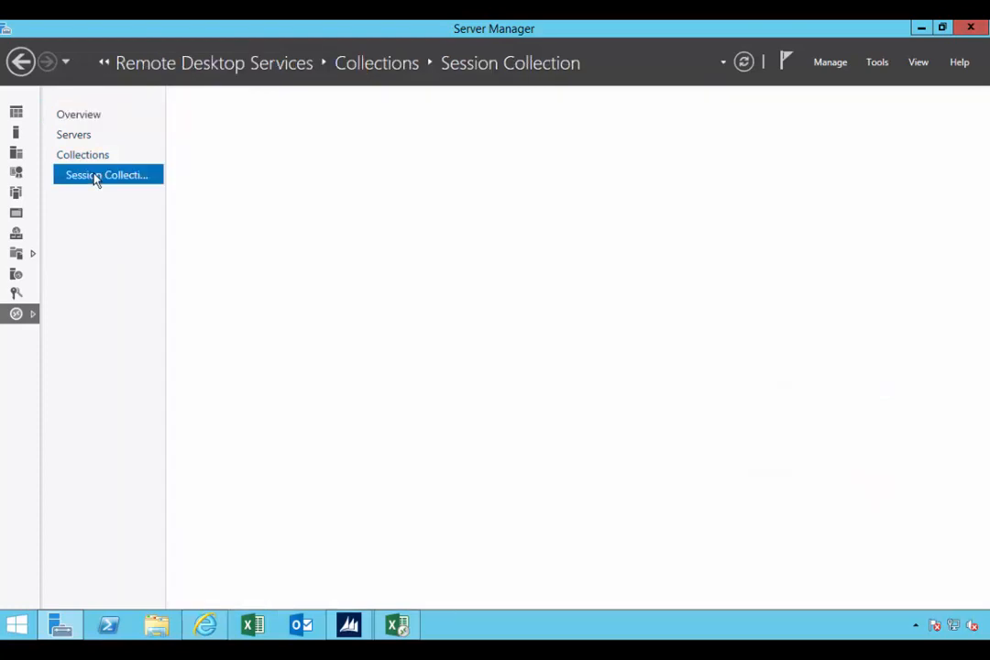
# Show the RemoteApp Programs TASKS menu with Publish RemoteApp Programs for the collection
pyautogui.click(106, 174)
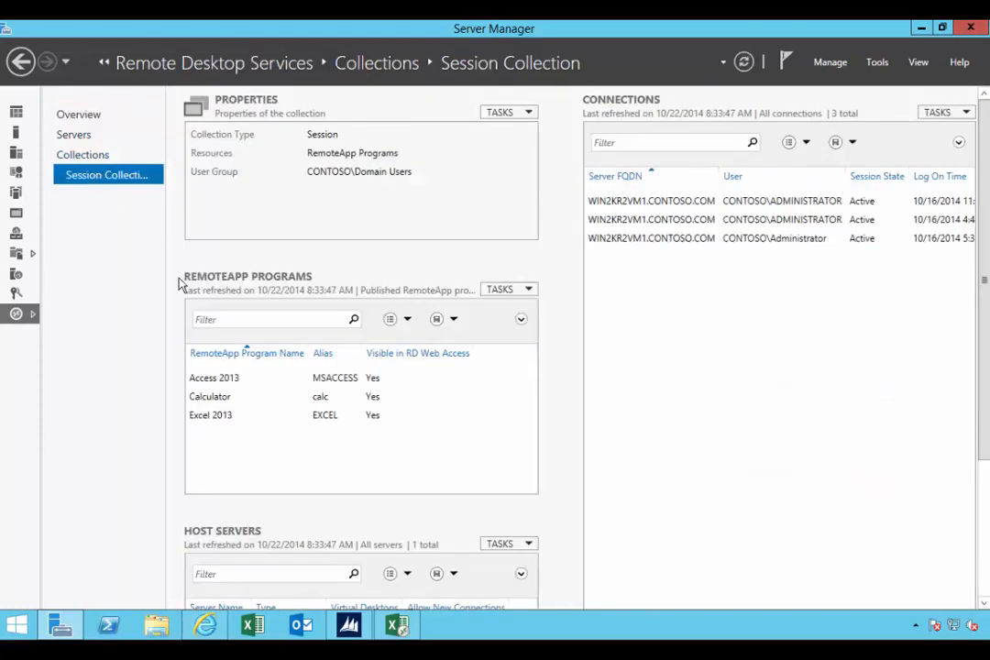
pyautogui.moveTo(152, 407)
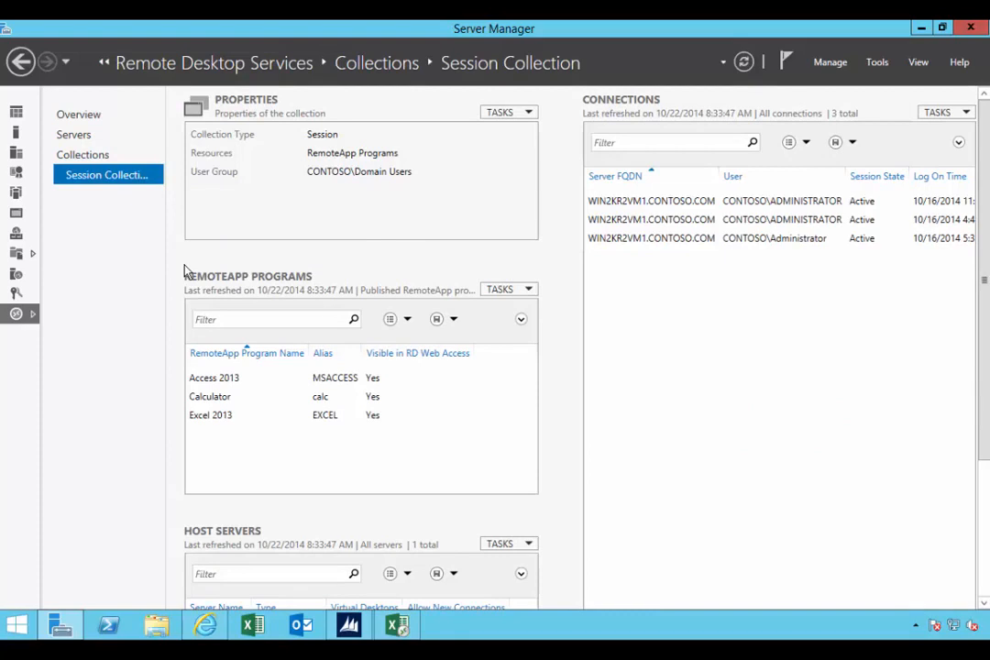
pyautogui.click(505, 290)
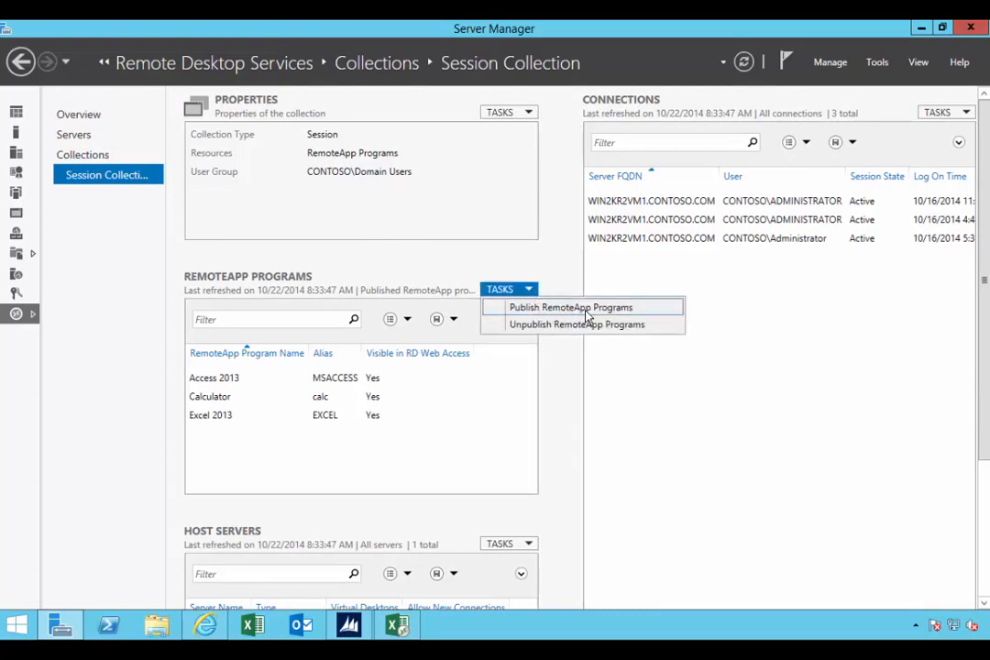
# Publish Microsoft Dynamics AX 2012 through the Publish RemoteApp Programs wizard and close it
pyautogui.click(570, 308)
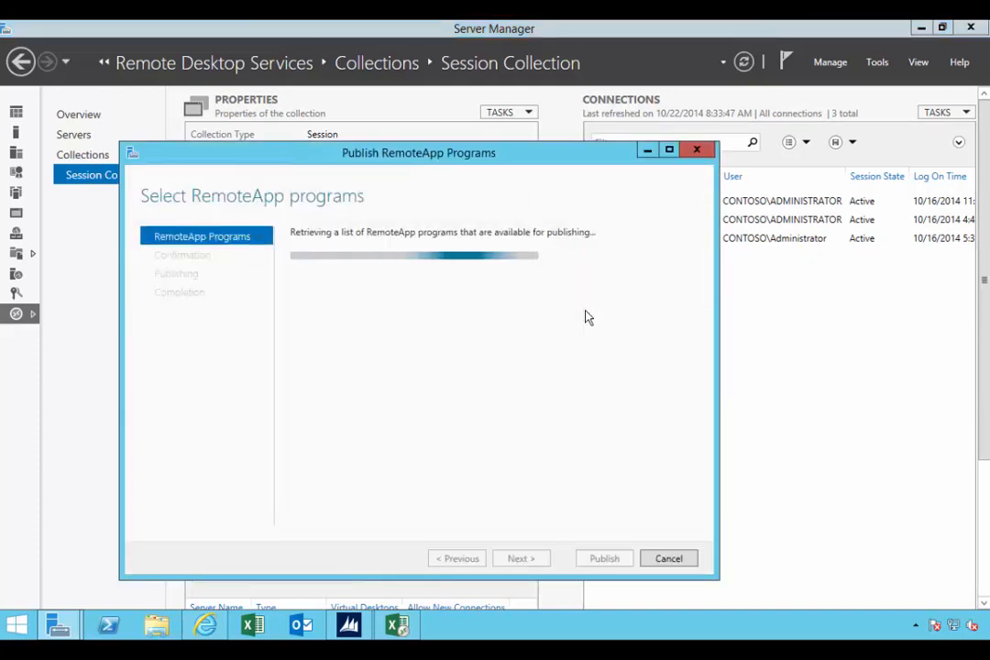
pyautogui.moveTo(520, 333)
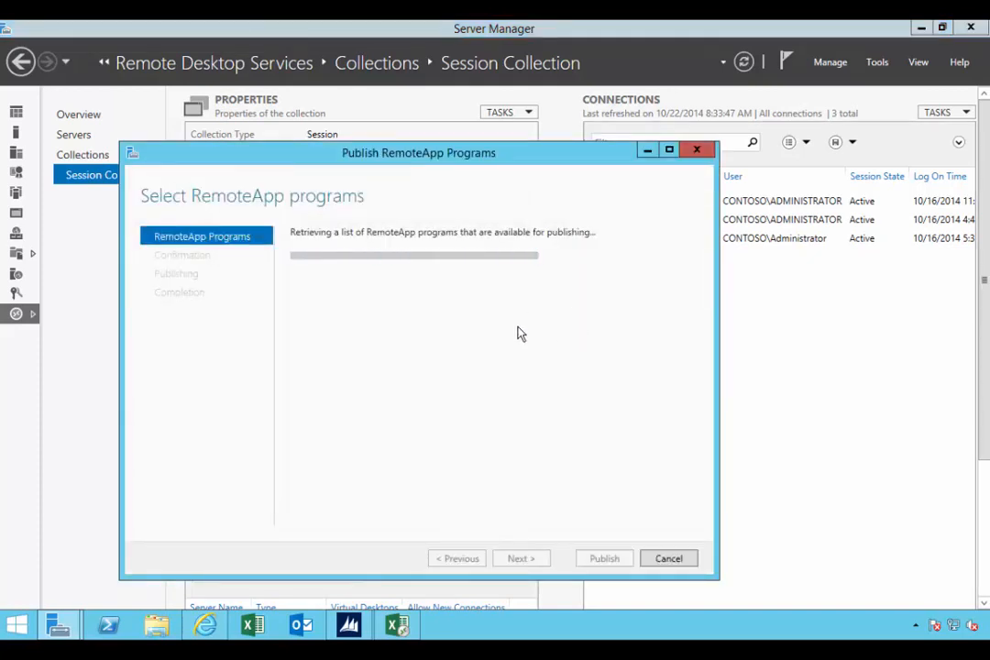
pyautogui.moveTo(342, 447)
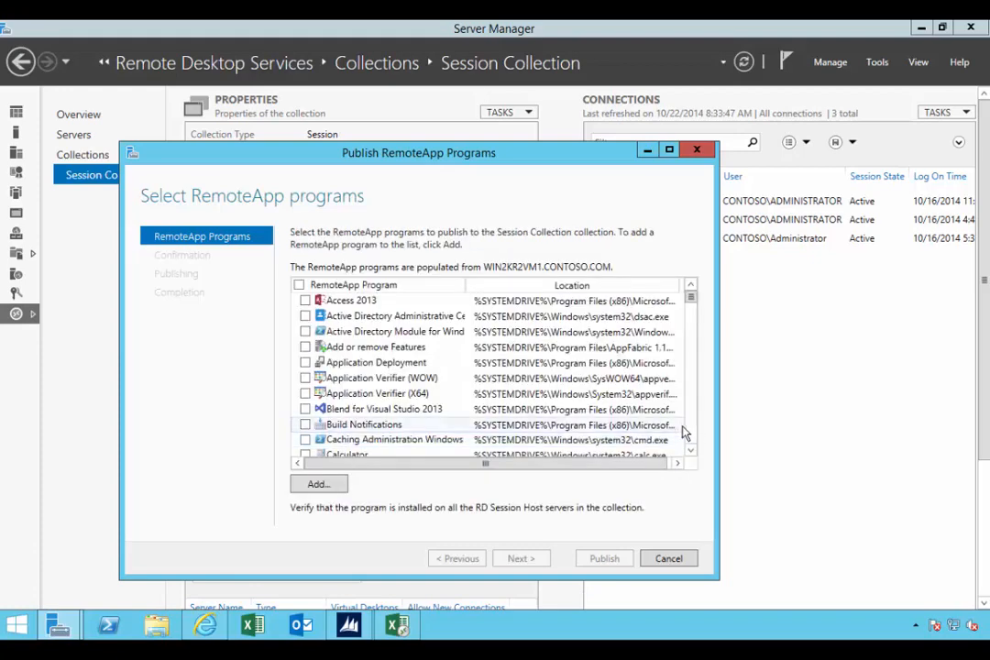
pyautogui.scroll(-3)
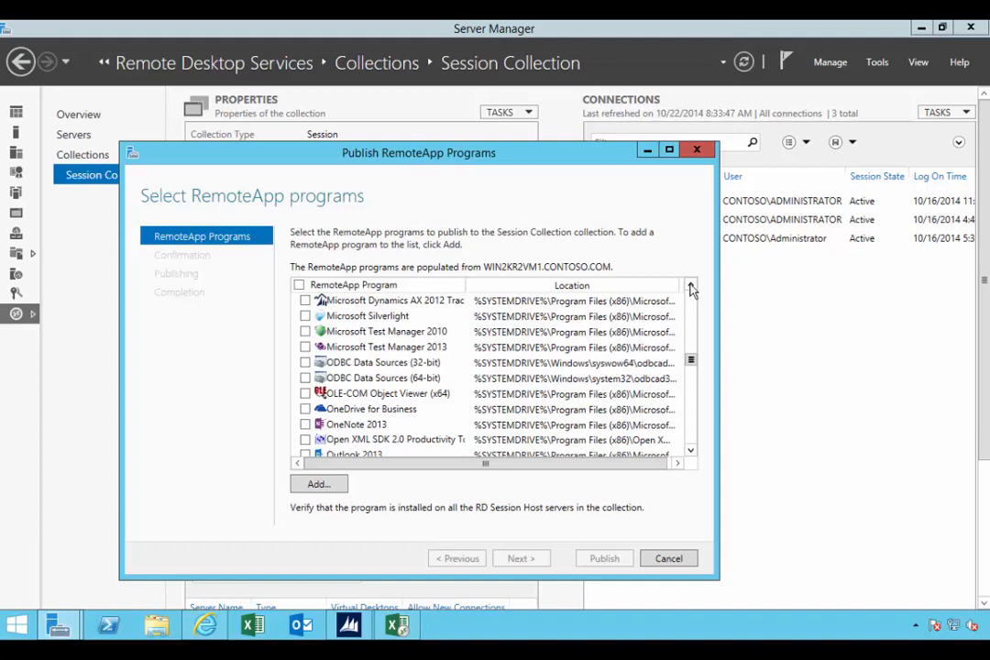
pyautogui.click(689, 285)
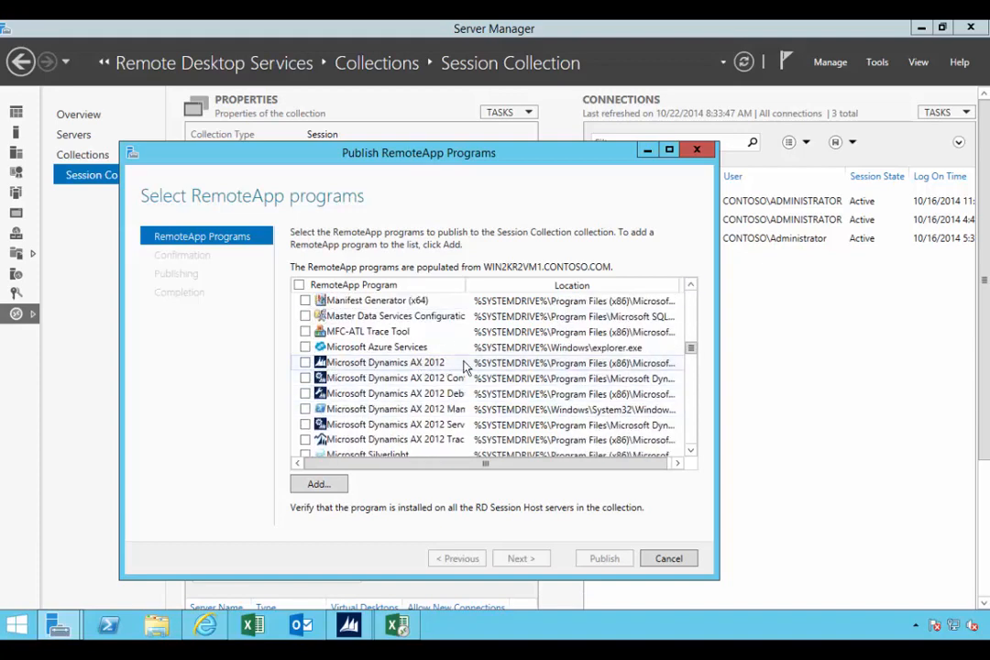
pyautogui.moveTo(466, 440)
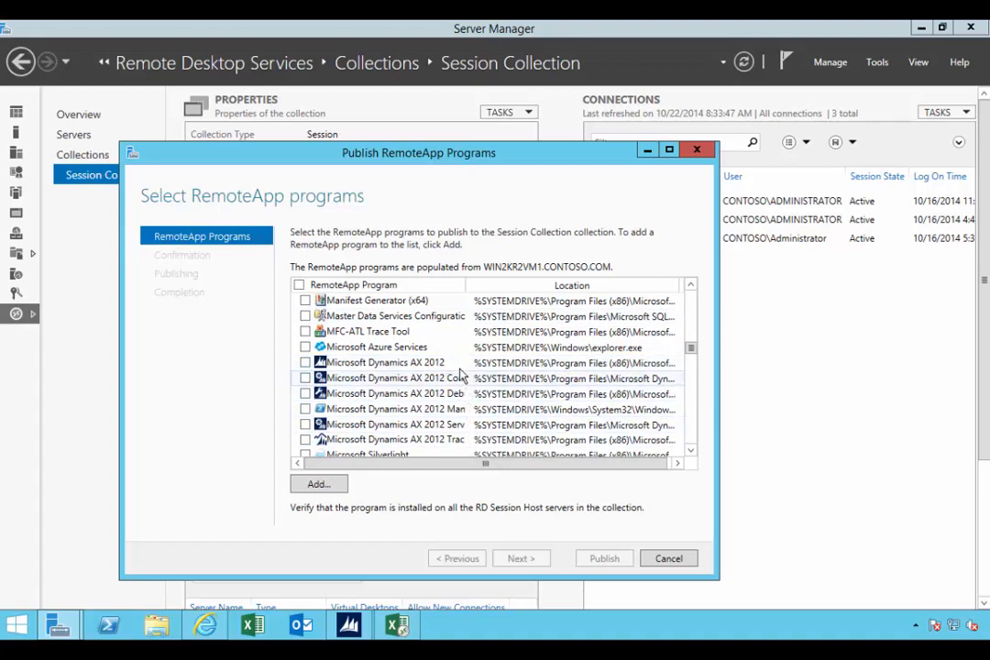
pyautogui.click(304, 363)
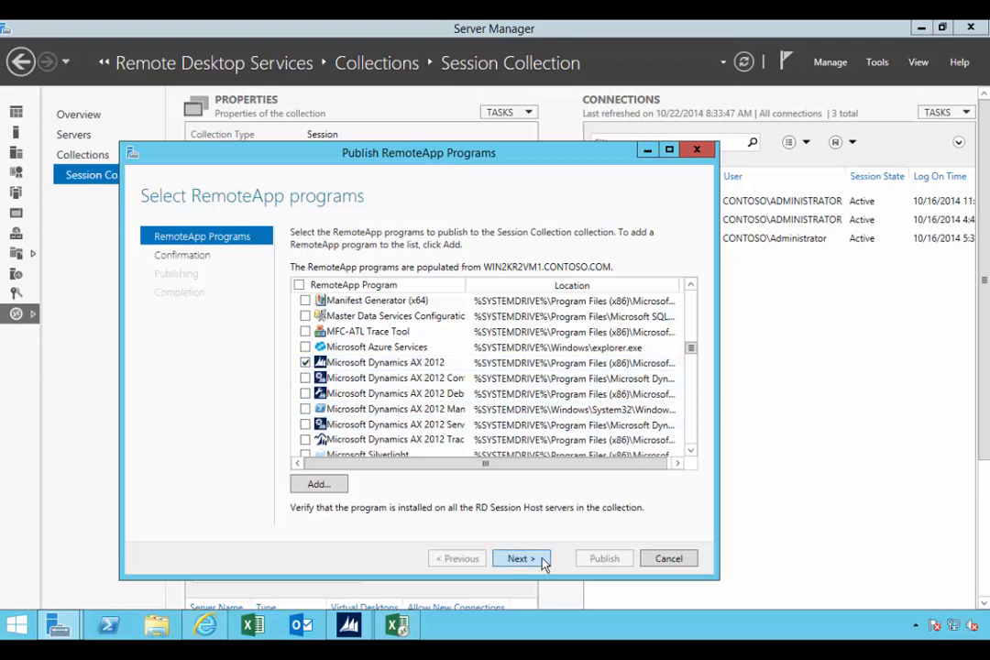
pyautogui.click(520, 557)
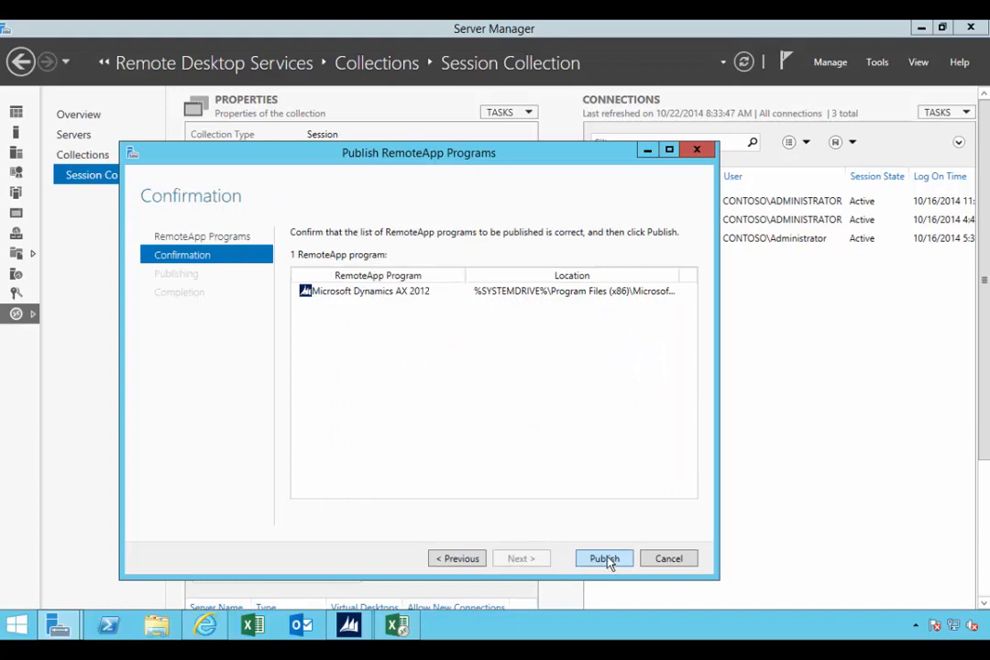
pyautogui.click(603, 557)
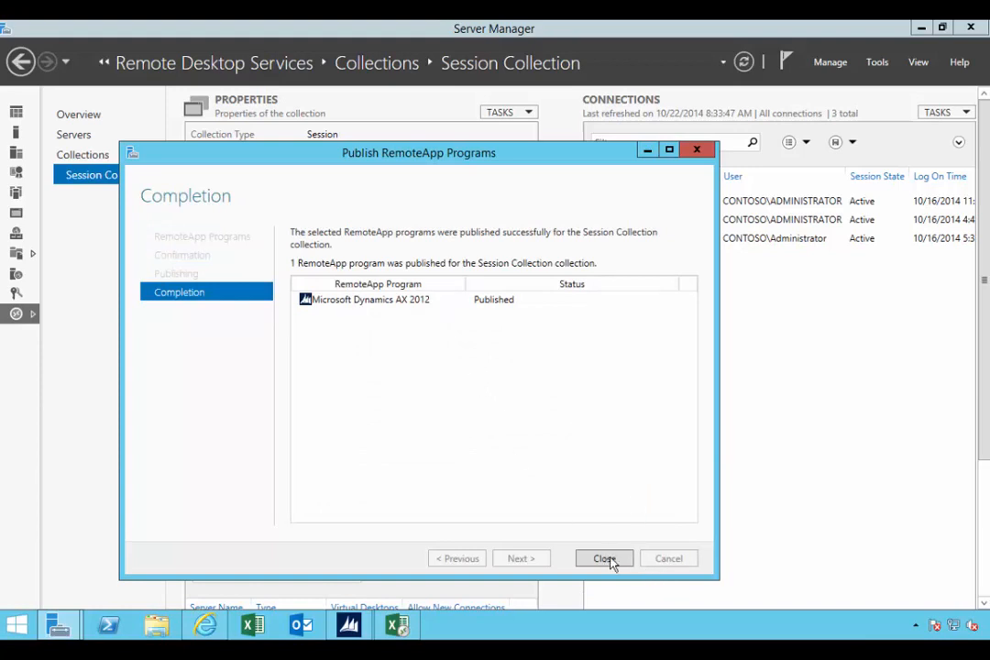
pyautogui.click(605, 557)
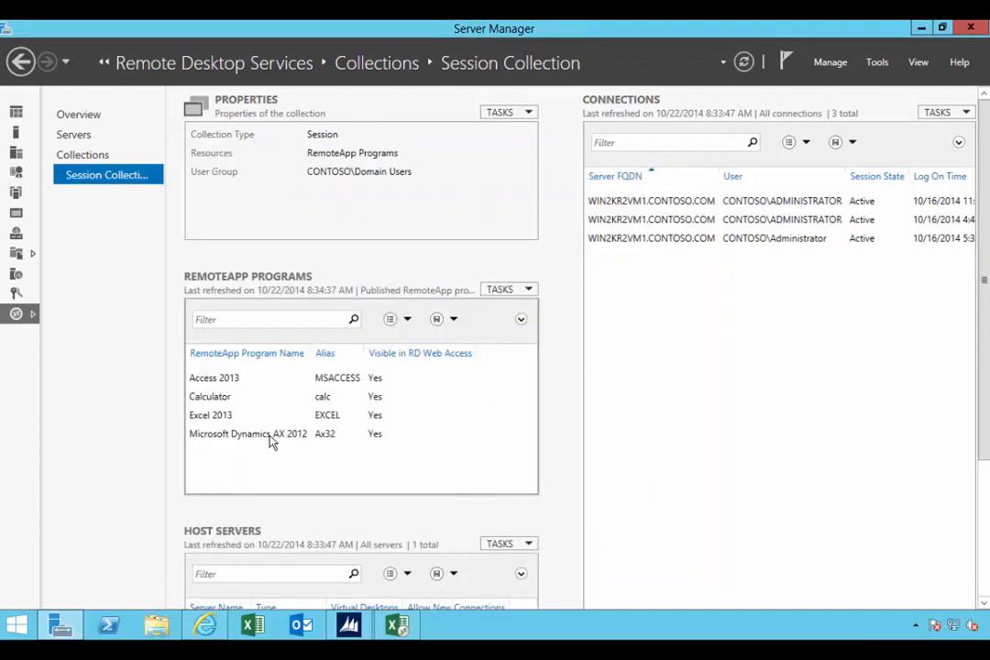
# Edit Properties of the Microsoft Dynamics AX 2012 RemoteApp from its context menu
pyautogui.rightClick(248, 432)
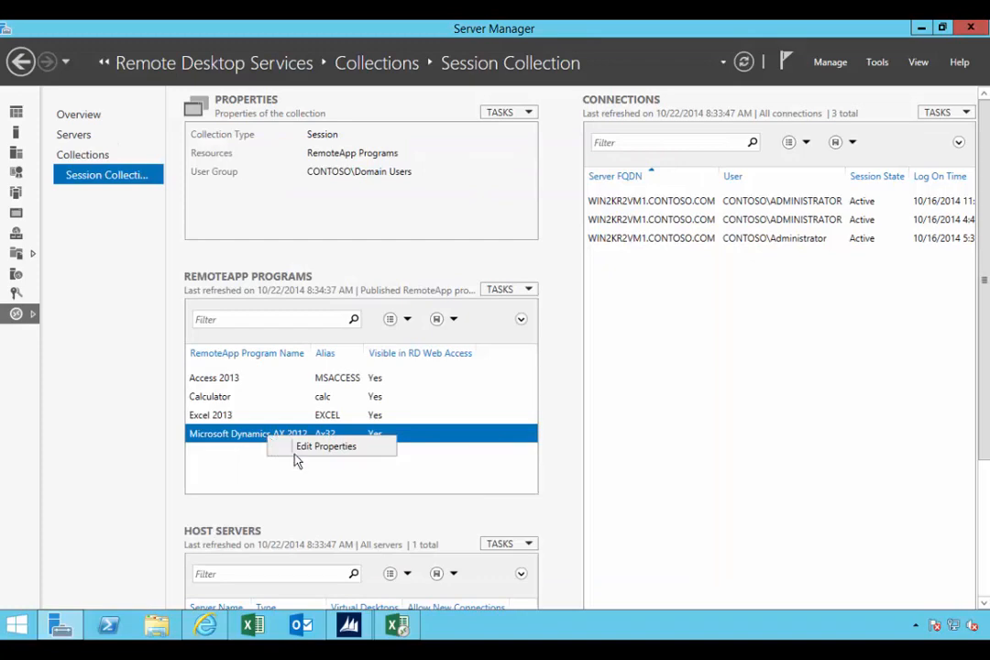
pyautogui.click(327, 445)
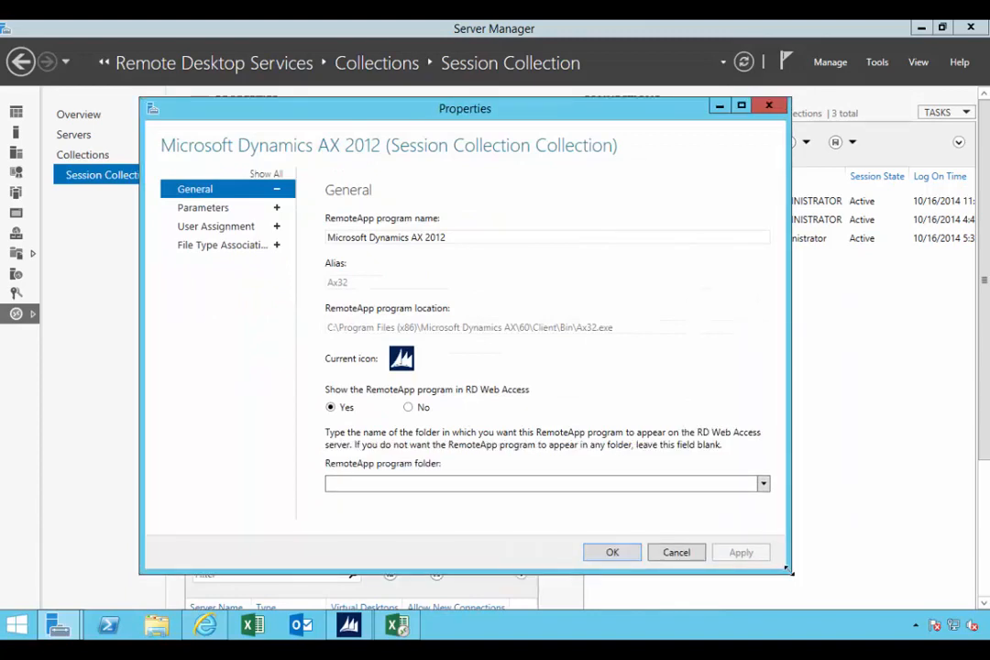
pyautogui.moveTo(330, 388)
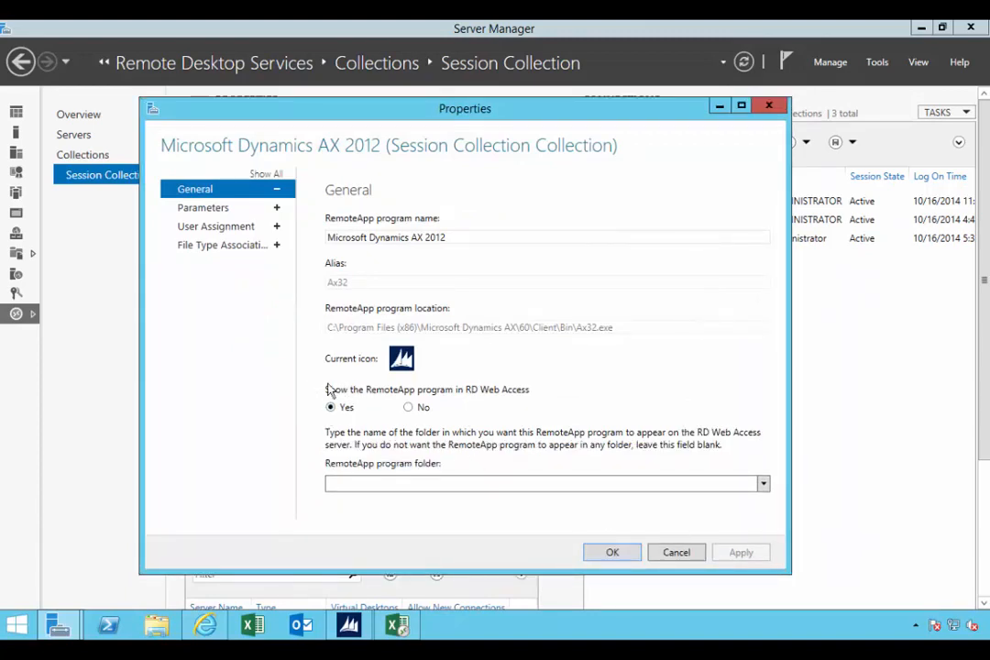
pyautogui.moveTo(503, 400)
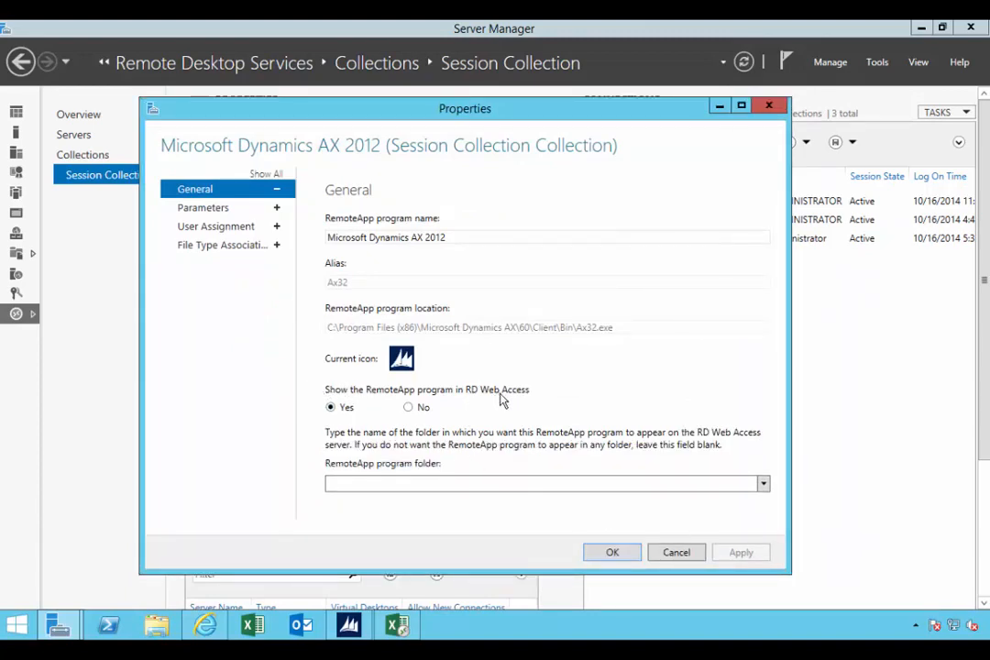
pyautogui.moveTo(476, 405)
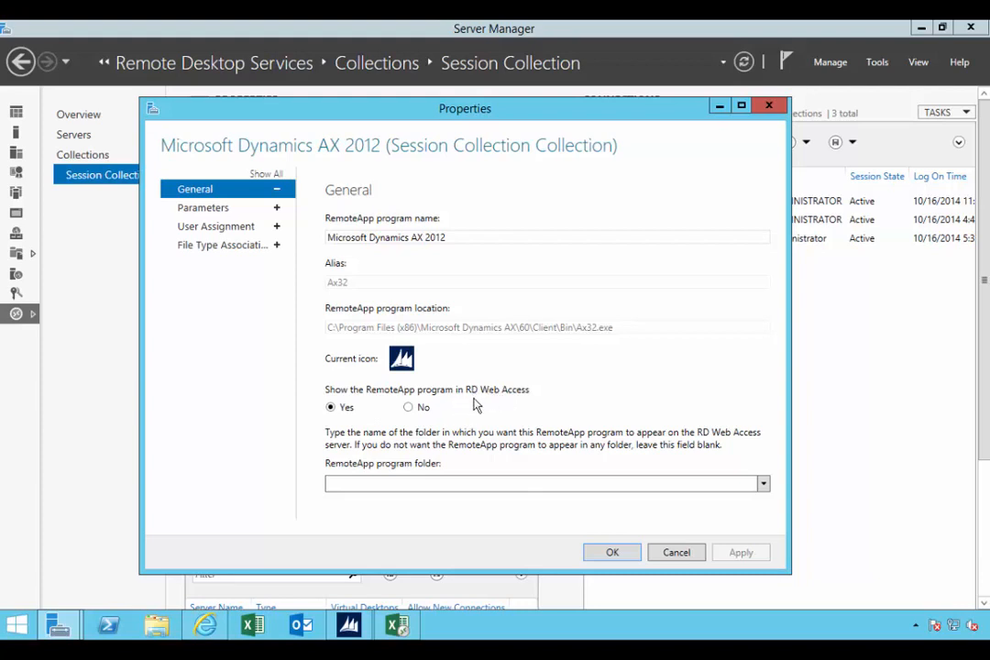
pyautogui.moveTo(470, 427)
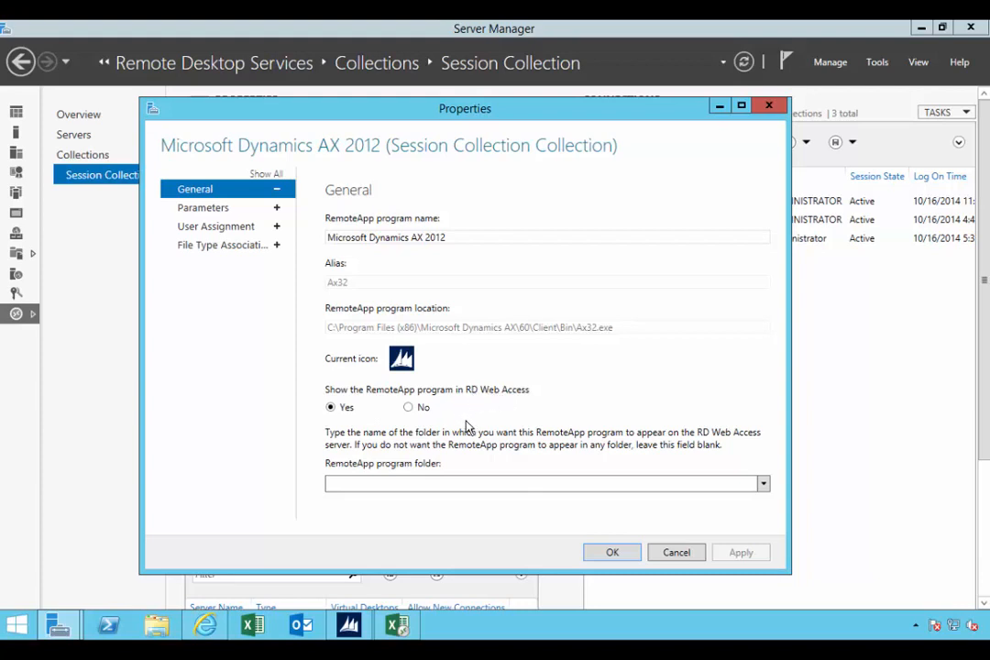
# Review Parameters, User Assignment and File Type Associations, leave .axc unchecked, and confirm with OK
pyautogui.click(202, 207)
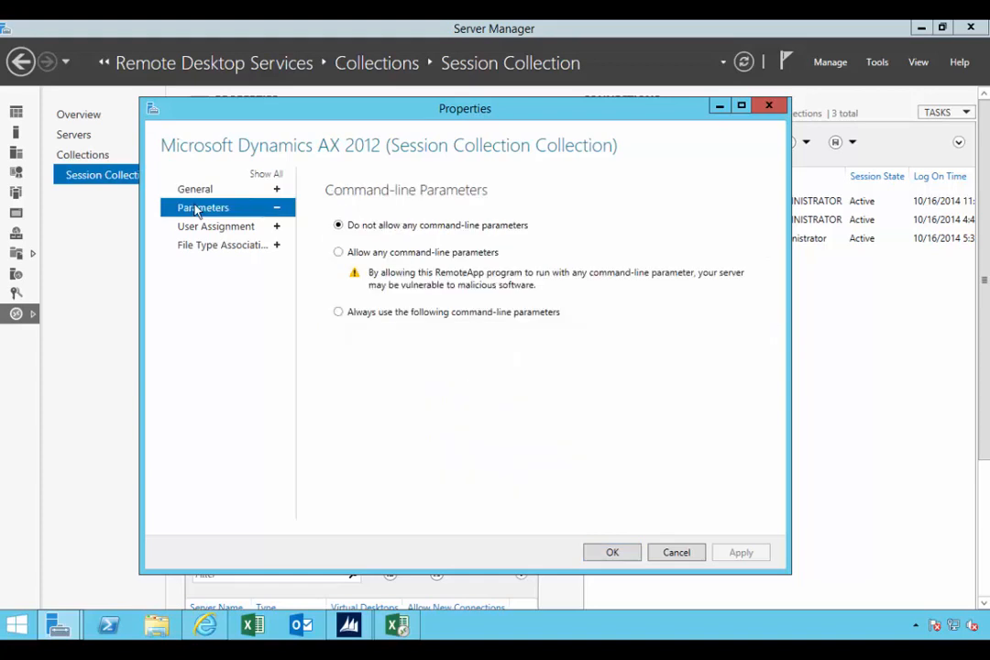
pyautogui.moveTo(384, 337)
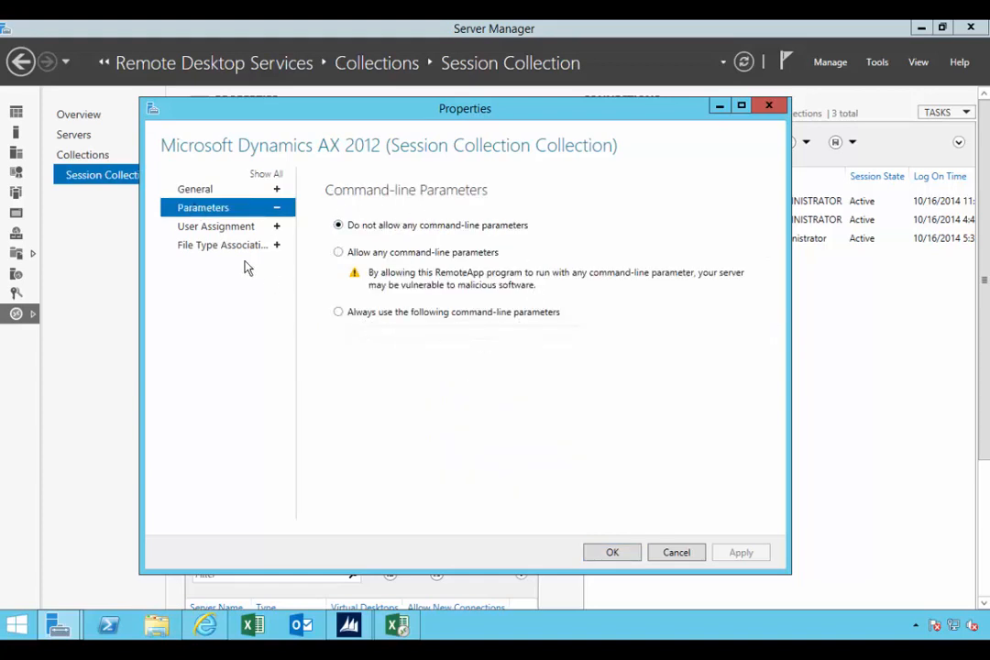
pyautogui.click(216, 226)
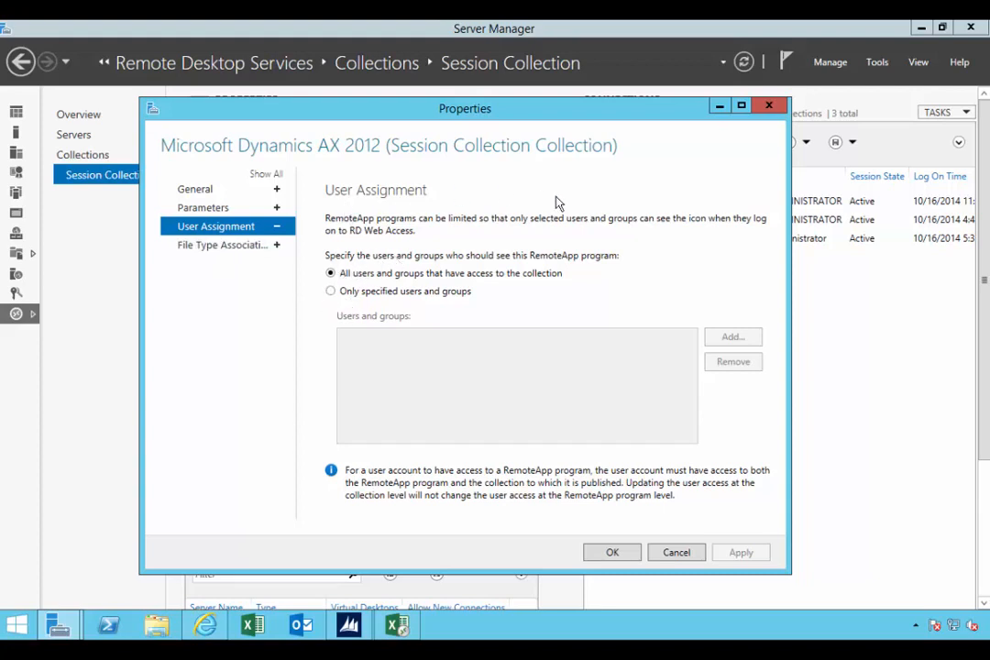
pyautogui.moveTo(488, 456)
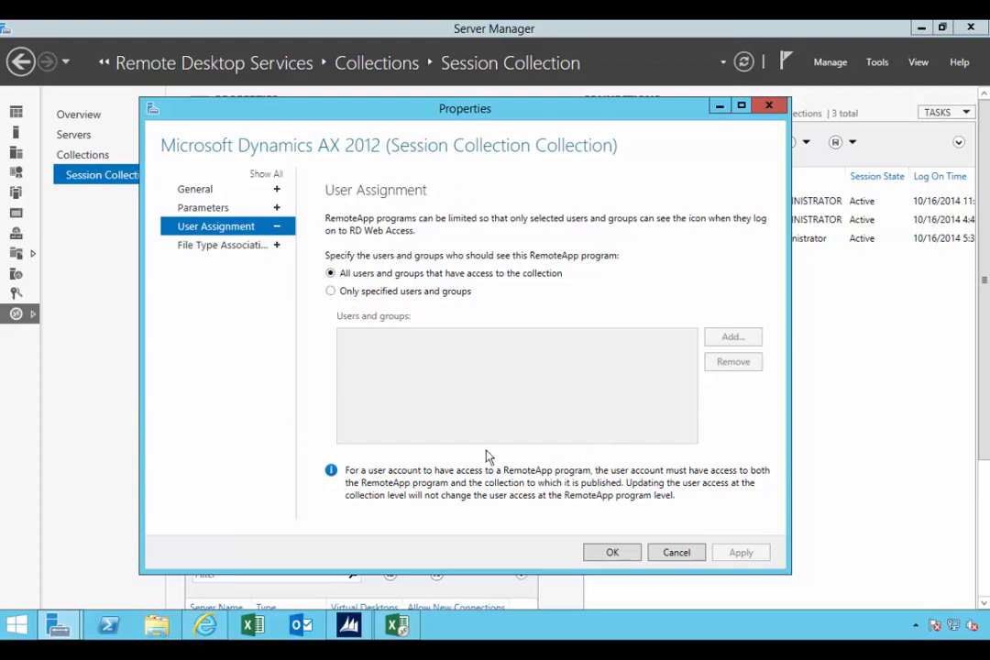
pyautogui.moveTo(484, 454)
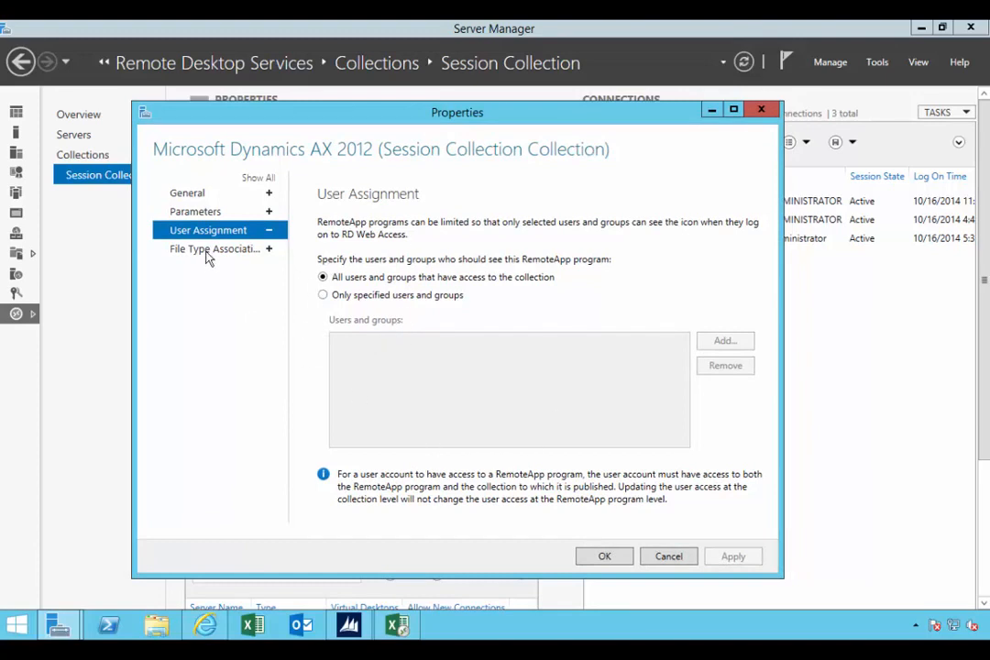
pyautogui.click(215, 249)
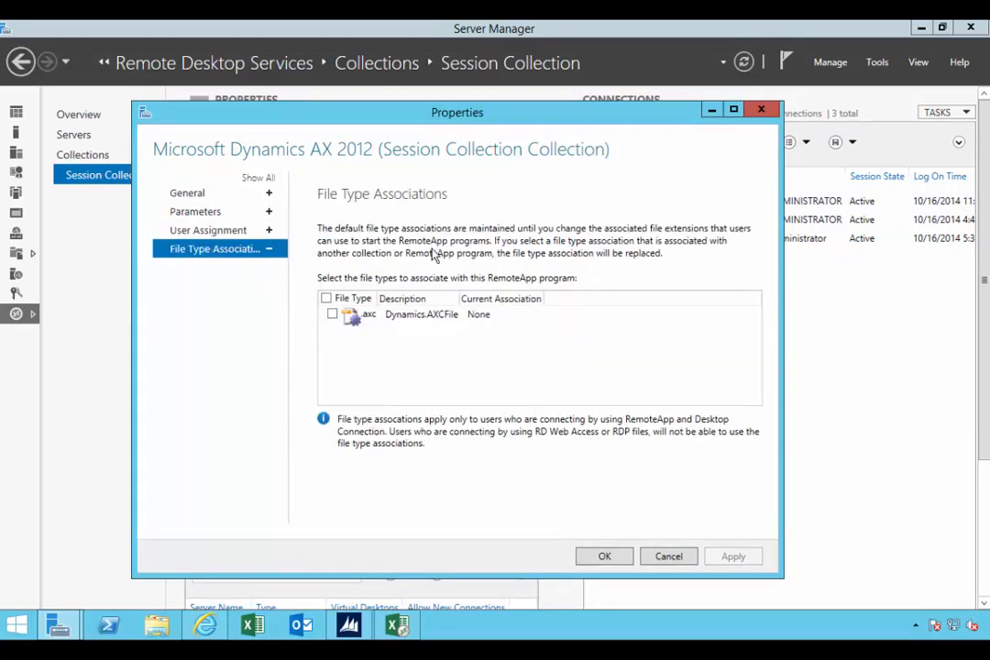
pyautogui.click(422, 313)
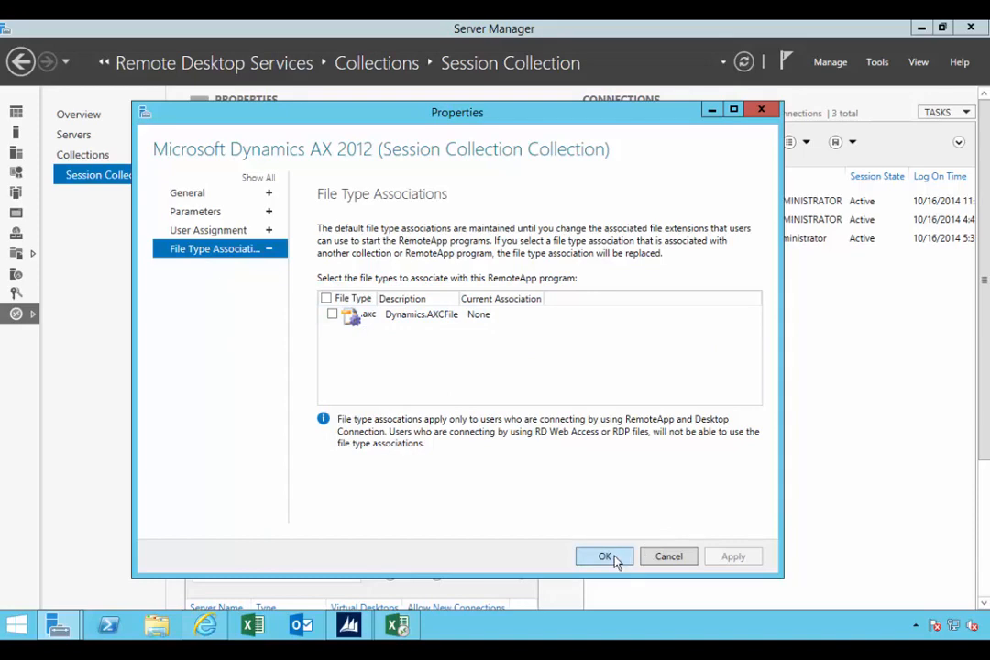
pyautogui.click(605, 557)
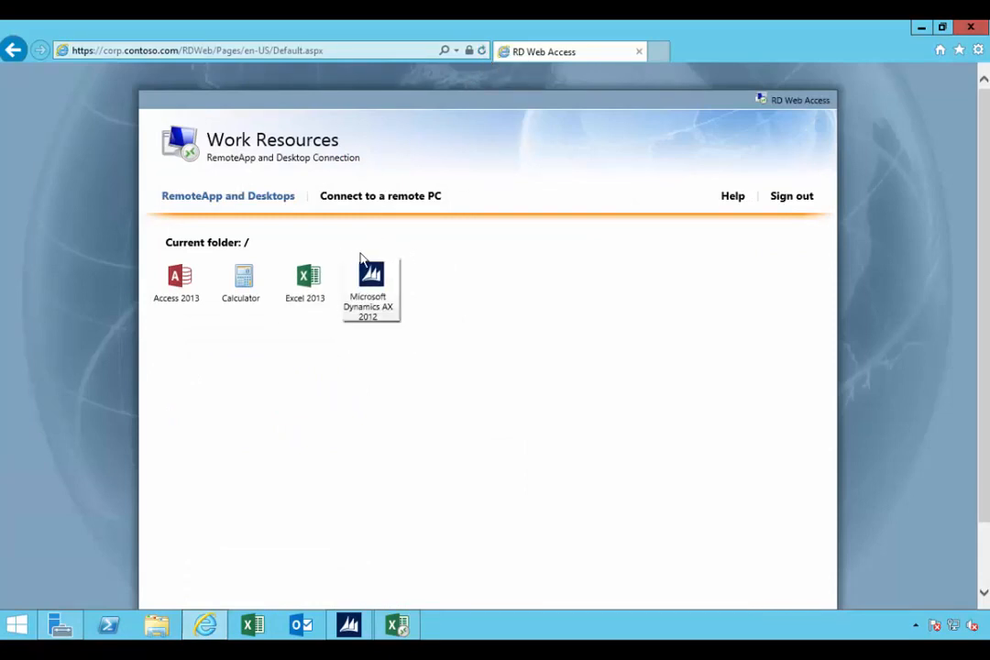
pyautogui.moveTo(370, 275)
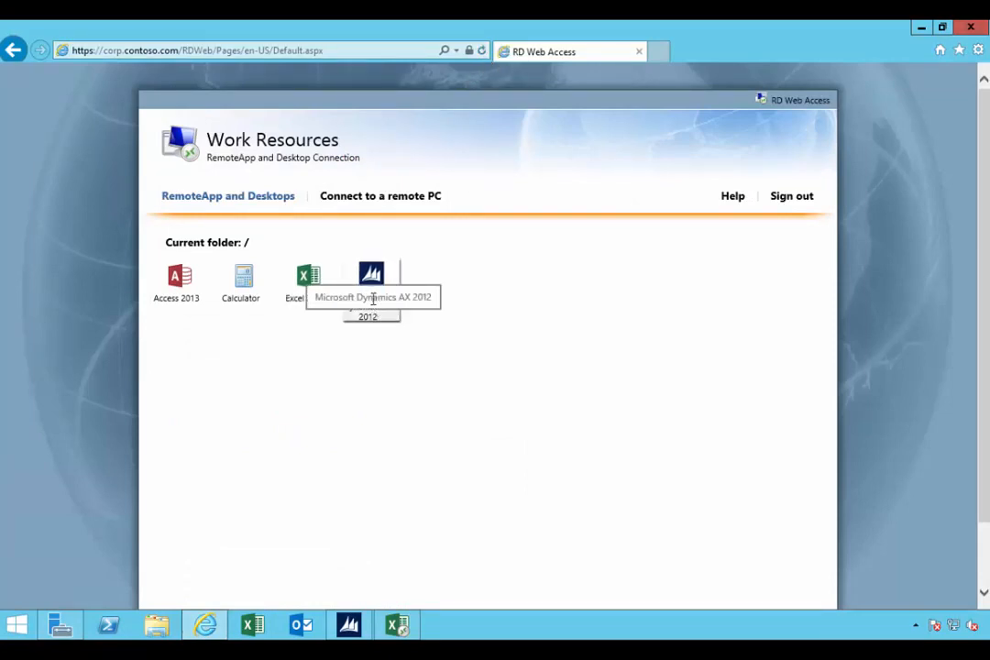
# Launch Microsoft Dynamics AX 2012 from the RD Web Access RemoteApp icons
pyautogui.doubleClick(371, 275)
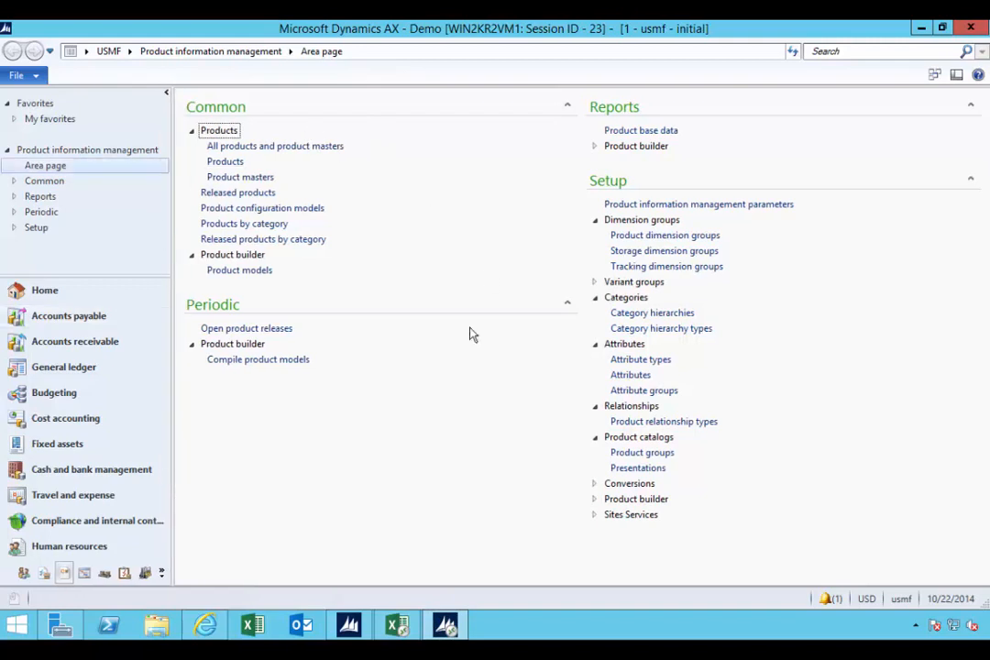
pyautogui.moveTo(262, 447)
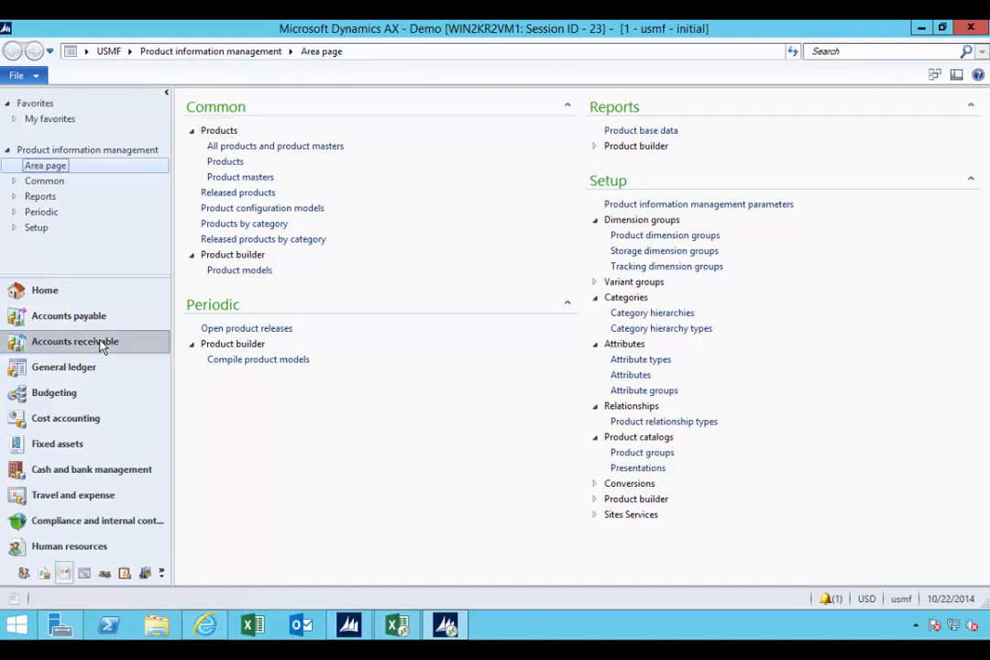
# Show All customers under Accounts receivable and view the documents attached to Birch Company
pyautogui.click(73, 341)
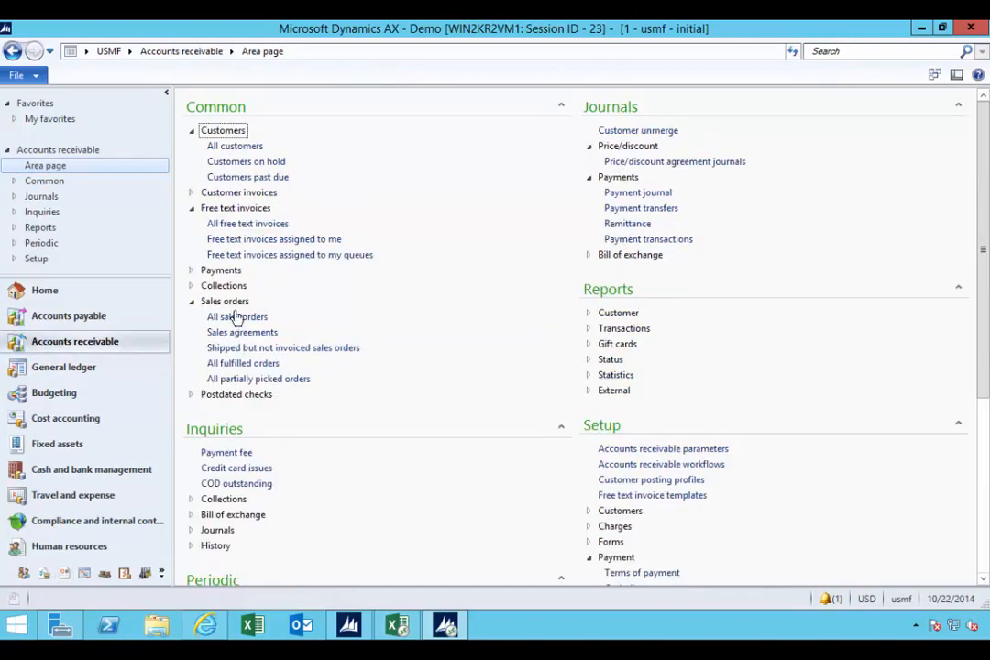
pyautogui.click(234, 147)
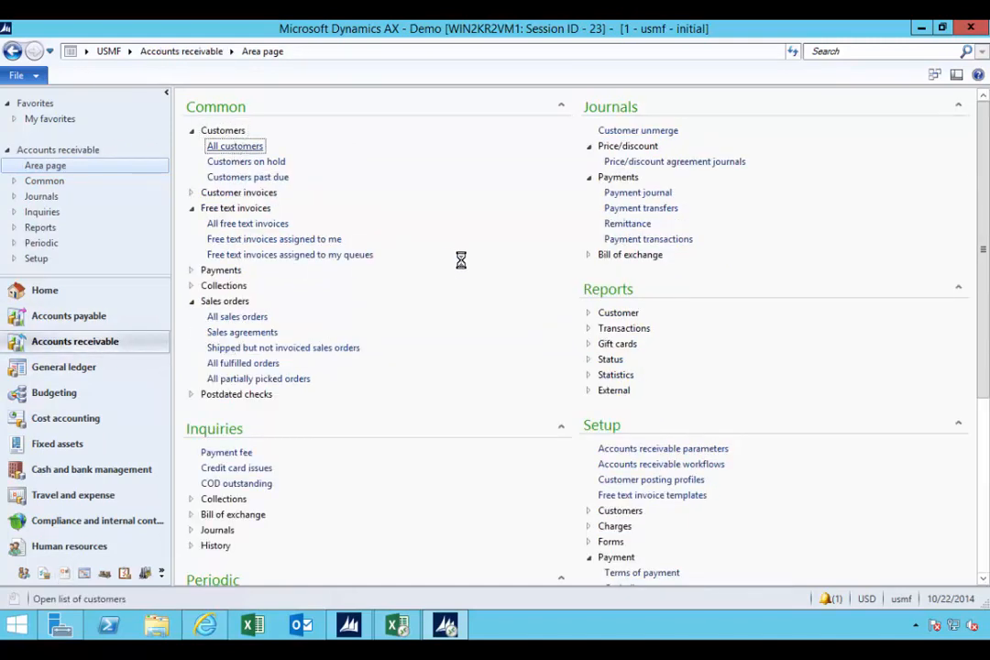
pyautogui.click(235, 146)
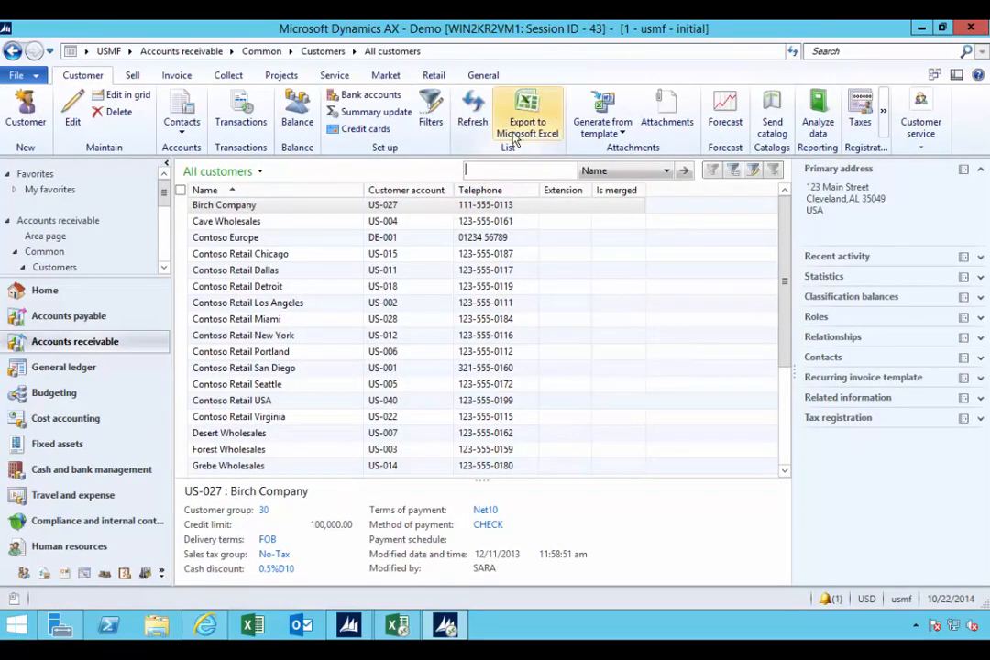
pyautogui.moveTo(528, 114)
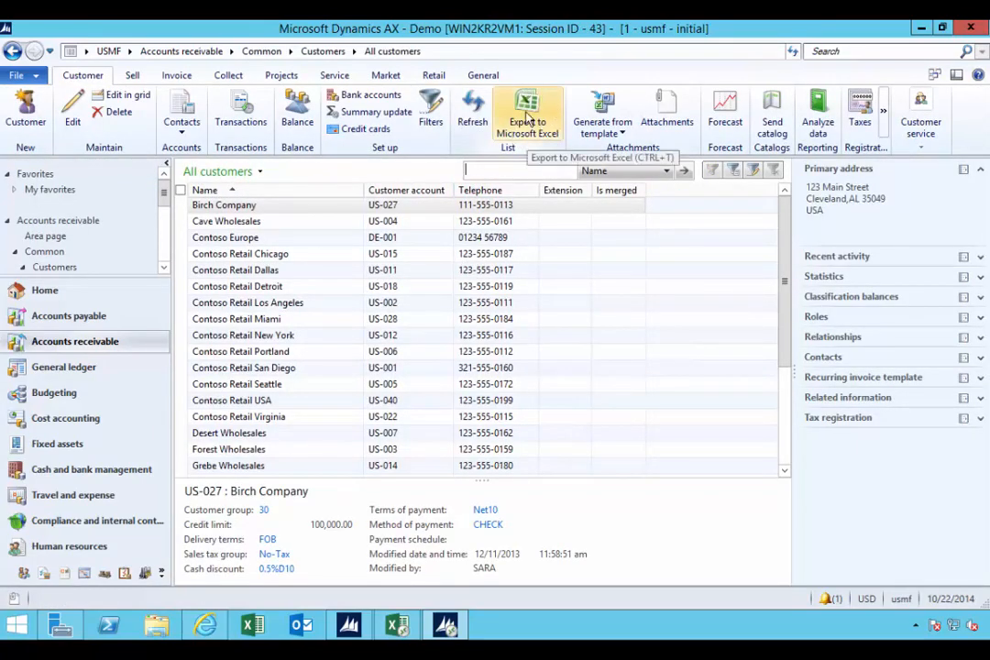
pyautogui.click(667, 110)
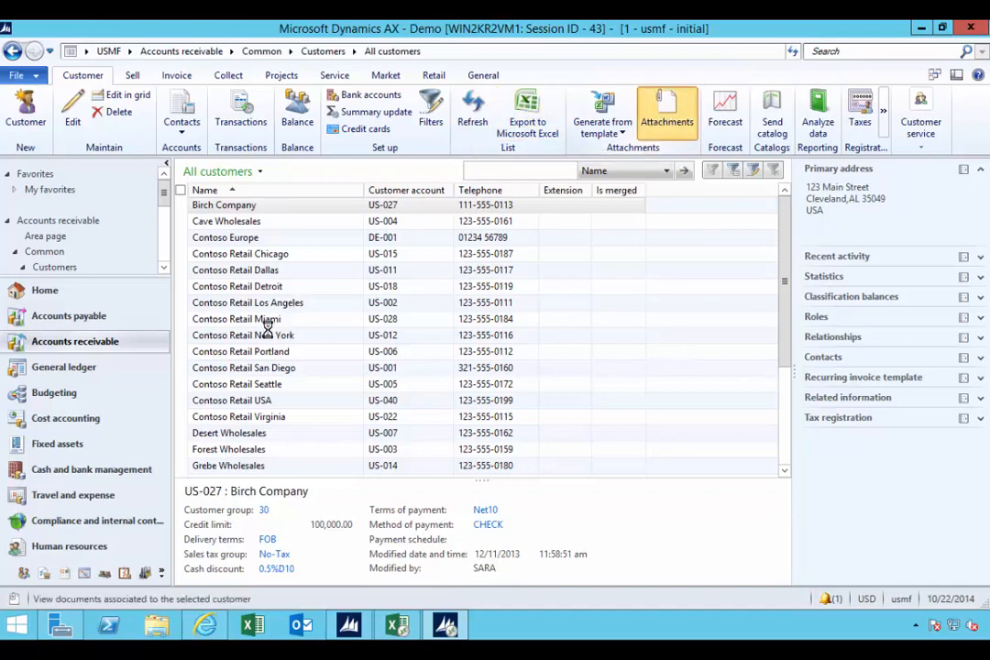
pyautogui.click(667, 114)
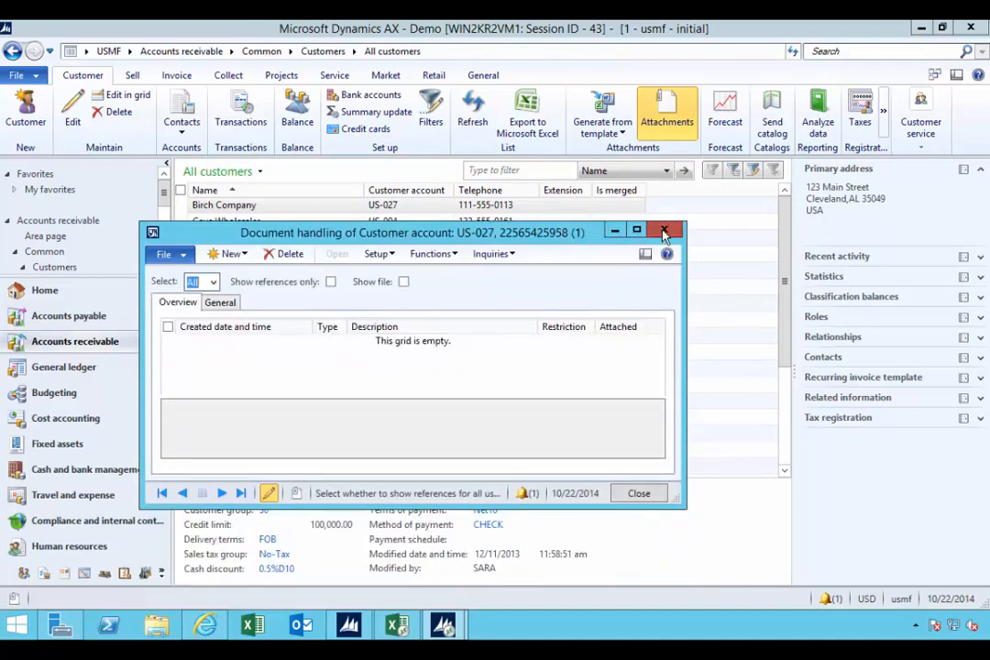
pyautogui.click(664, 231)
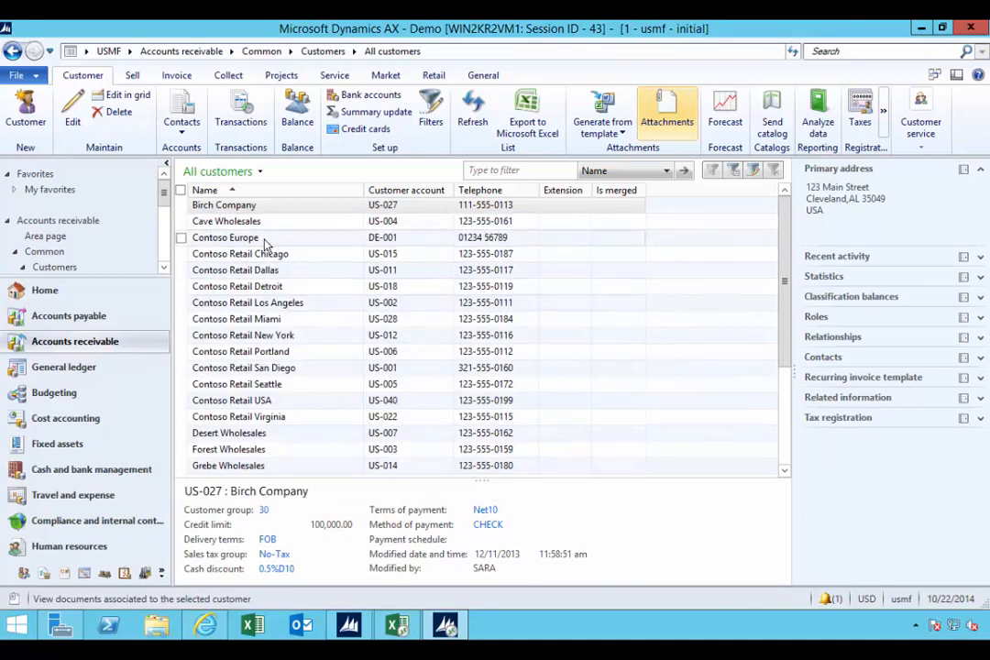
pyautogui.click(227, 220)
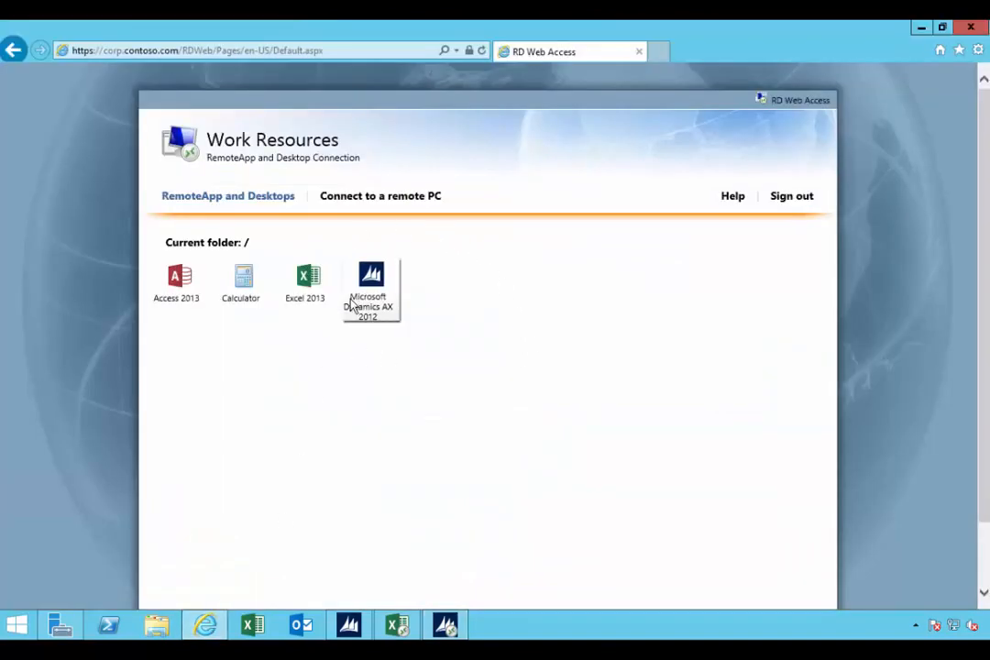
pyautogui.moveTo(408, 312)
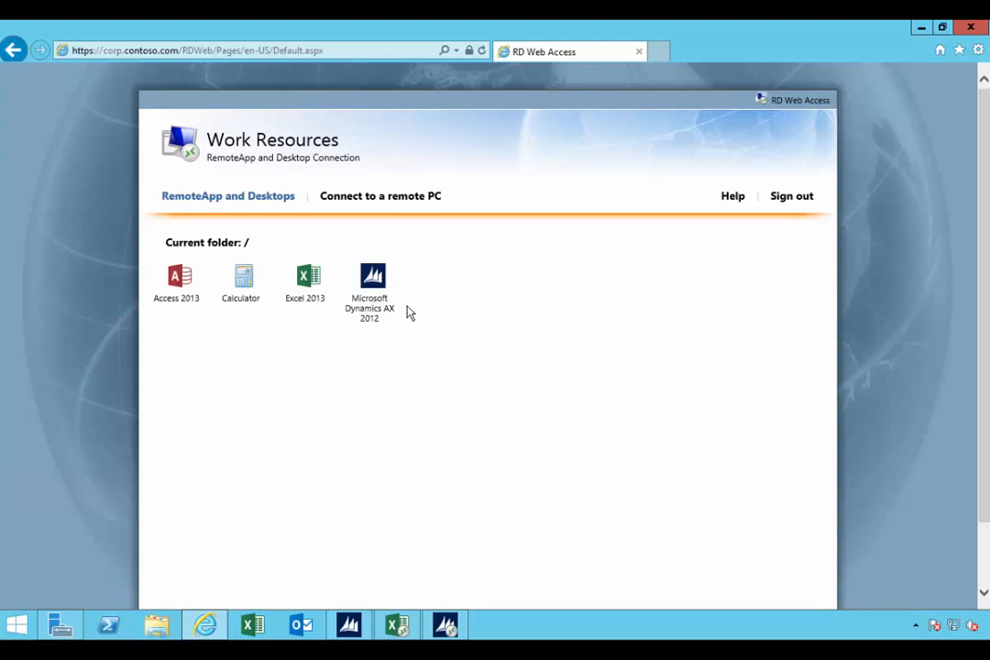
pyautogui.moveTo(371, 284)
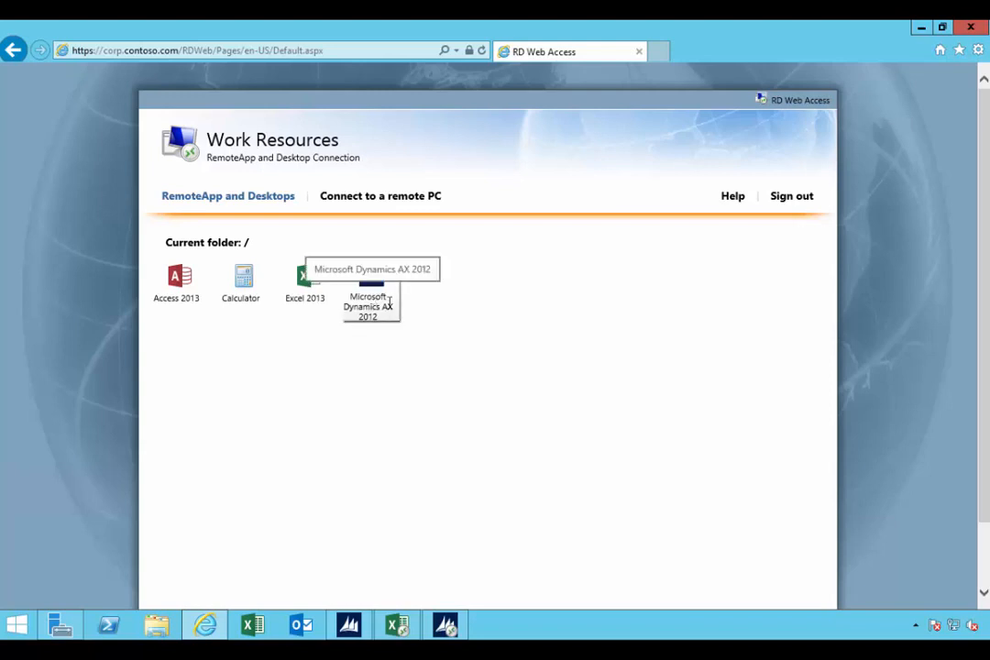
pyautogui.moveTo(366, 380)
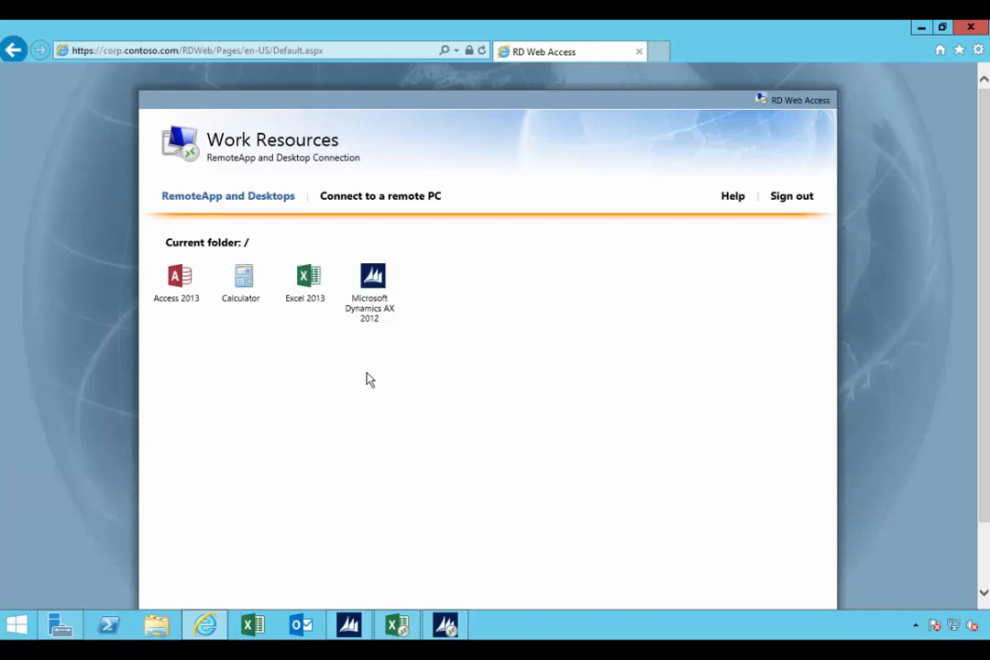
pyautogui.moveTo(374, 392)
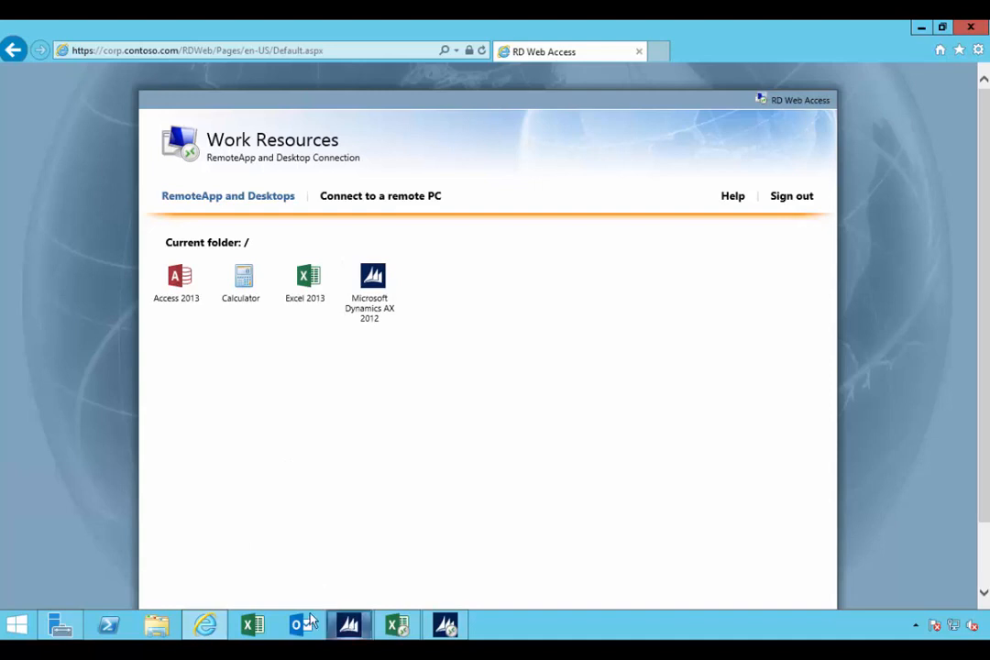
# Switch from Internet Explorer back to Server Manager's session collection page
pyautogui.click(348, 623)
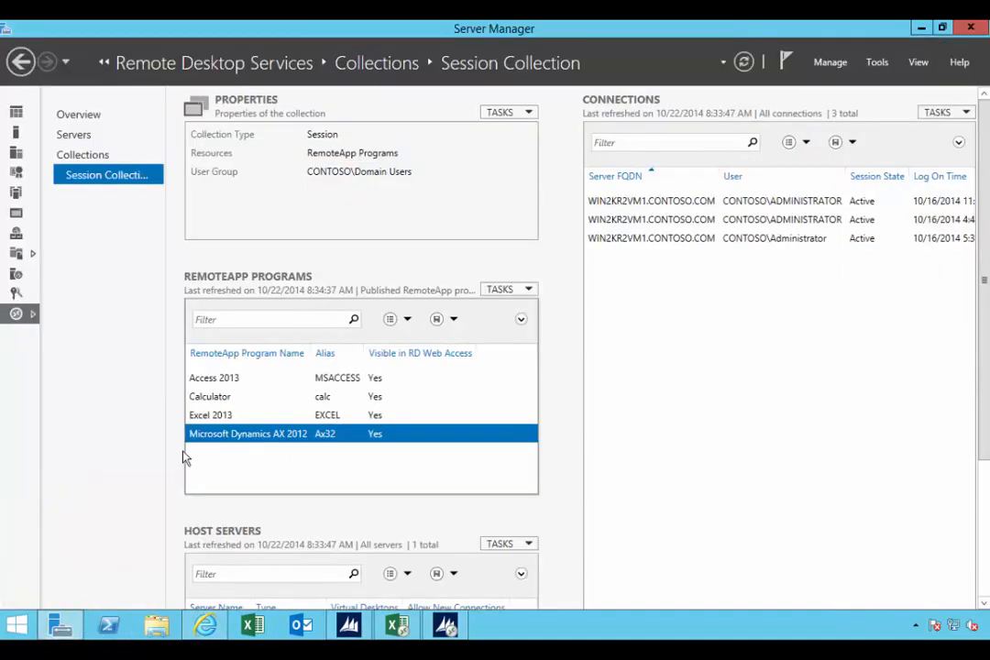
pyautogui.moveTo(182, 296)
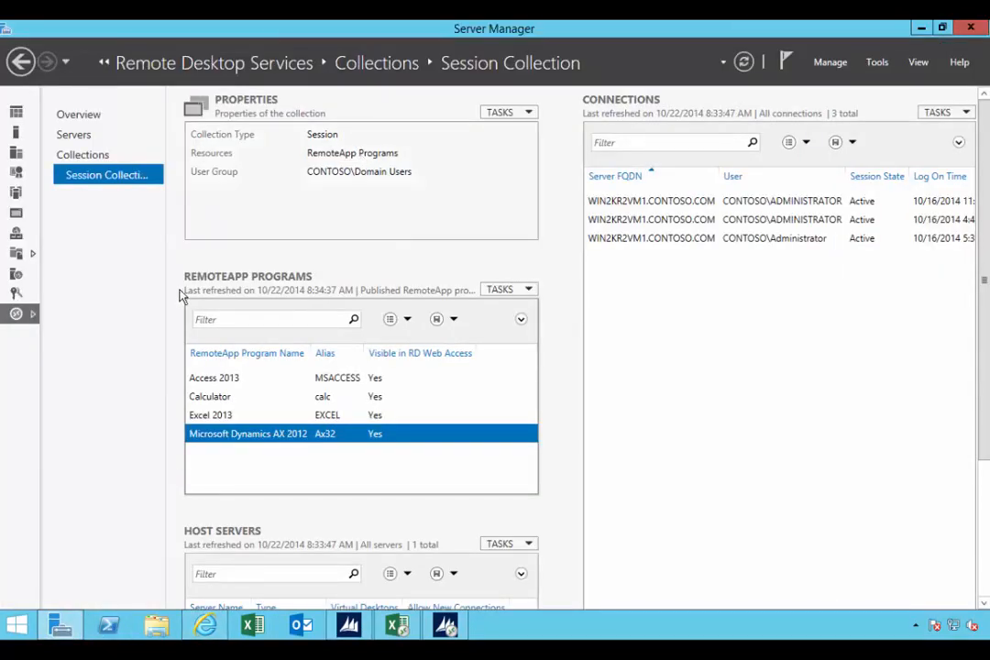
pyautogui.moveTo(127, 224)
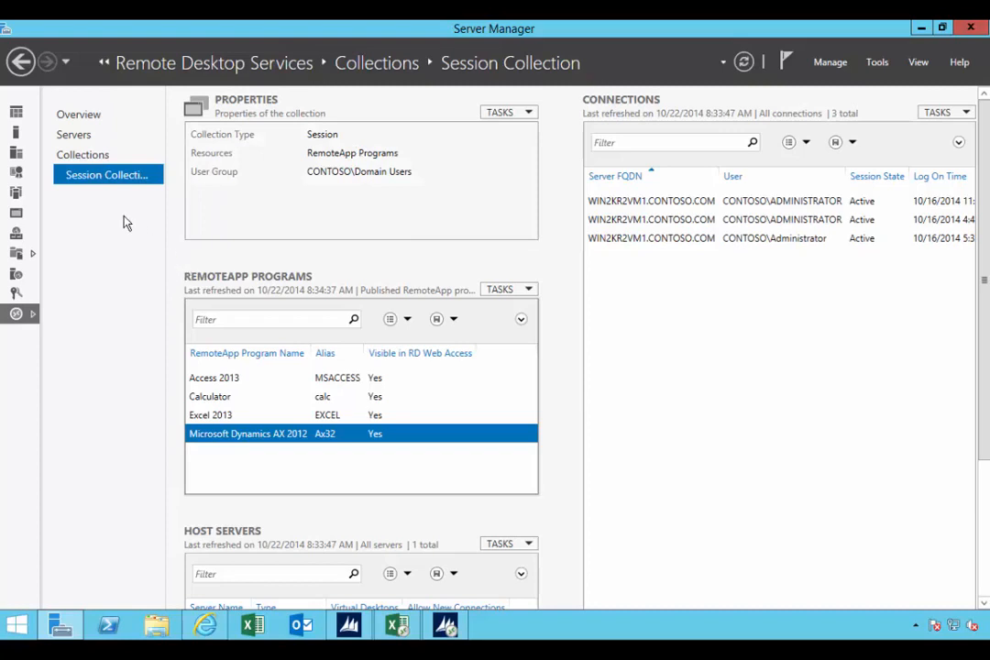
pyautogui.moveTo(264, 284)
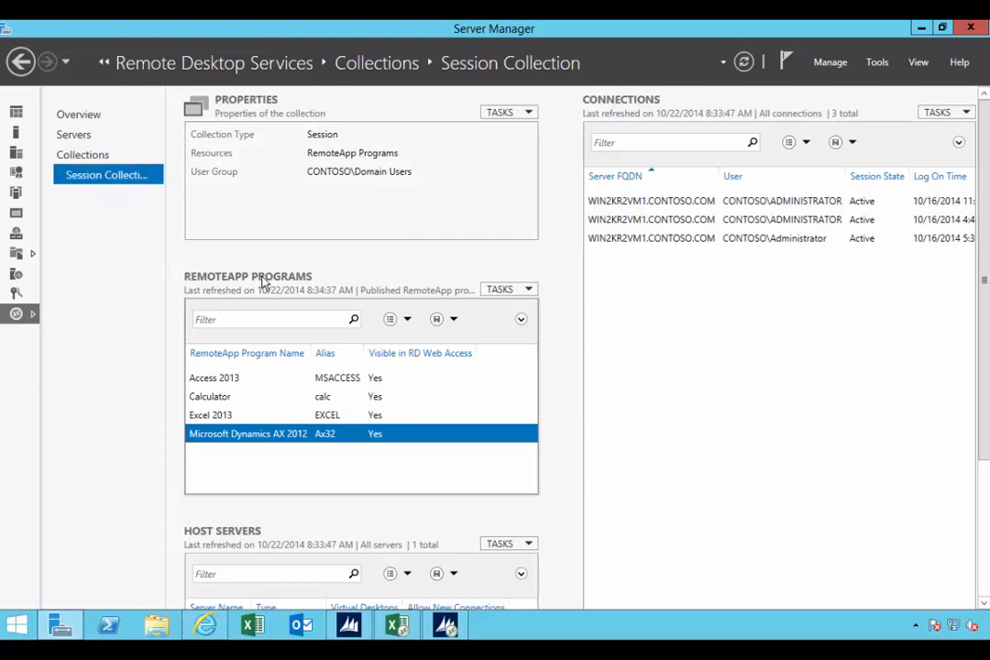